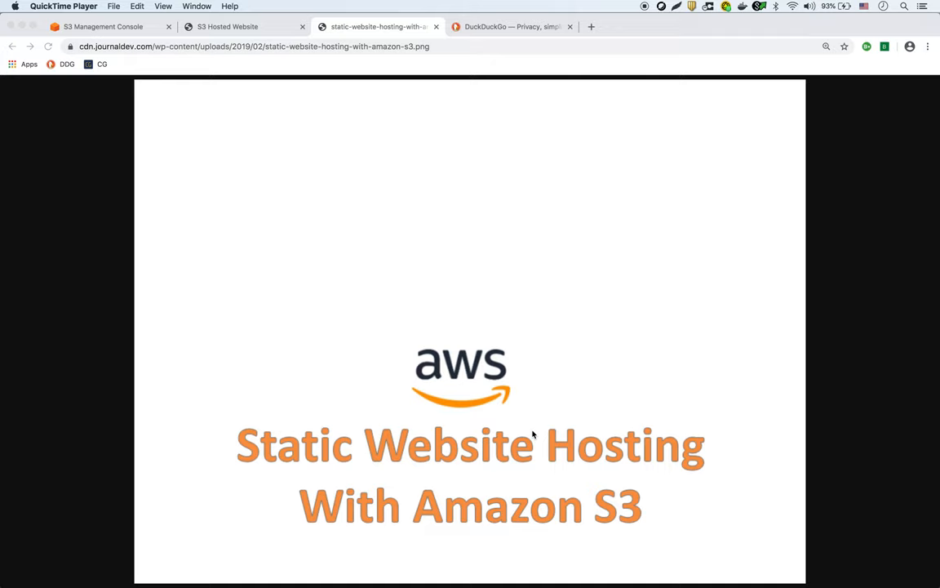
{"action": "mouse_move", "coordinate": [519, 346]}
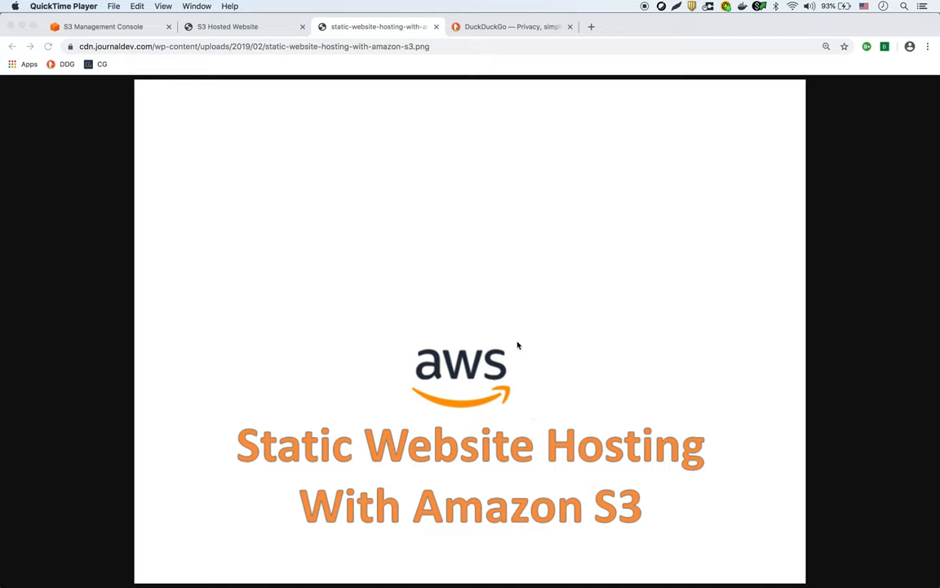
Step: Show the local 'My S3 Hosted Website' preview page in Chrome
{"action": "left_click", "coordinate": [230, 26]}
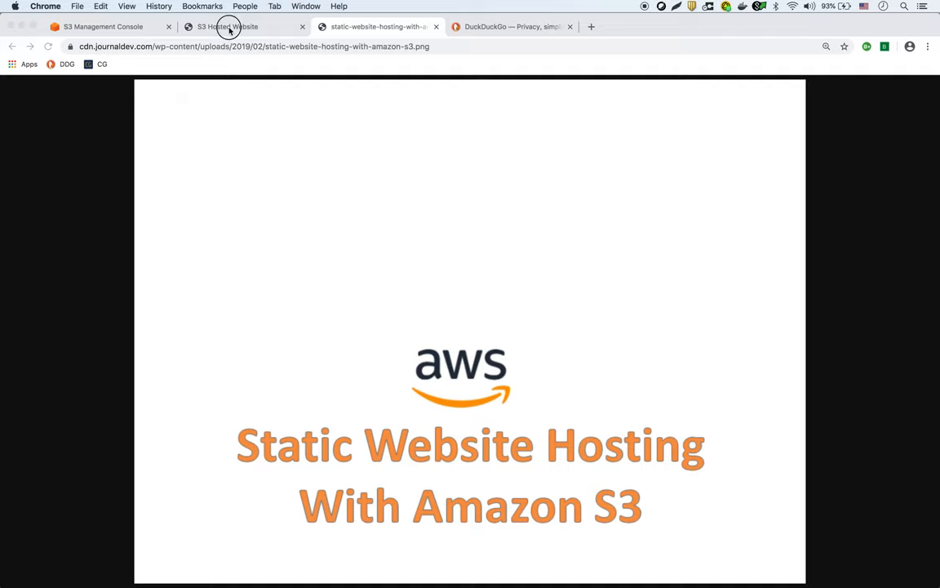
{"action": "left_click", "coordinate": [230, 27]}
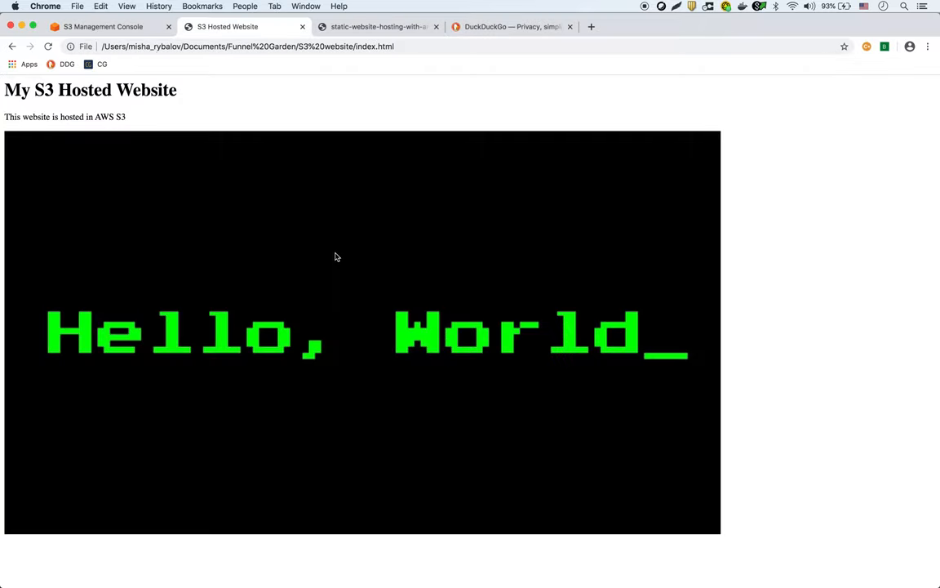
{"action": "mouse_move", "coordinate": [173, 284]}
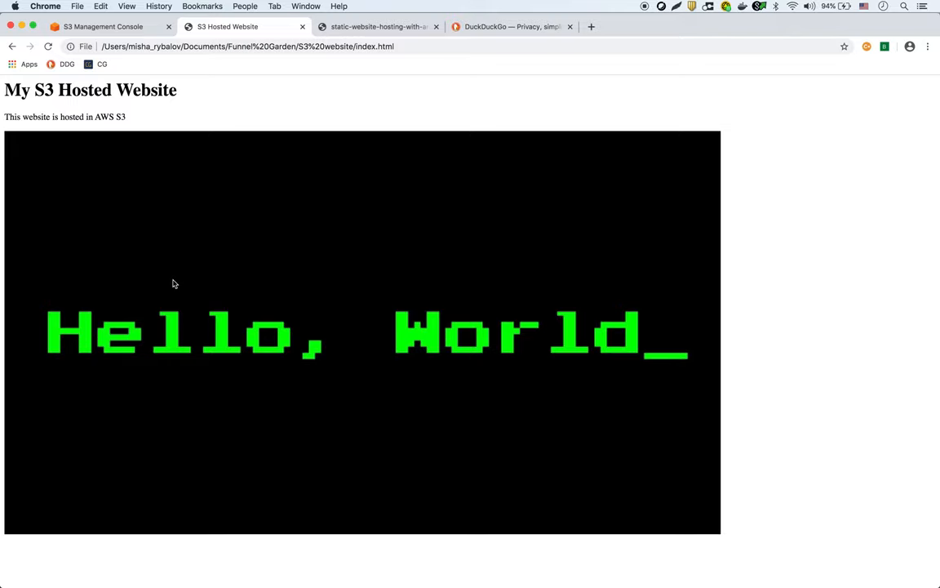
{"action": "mouse_move", "coordinate": [385, 140]}
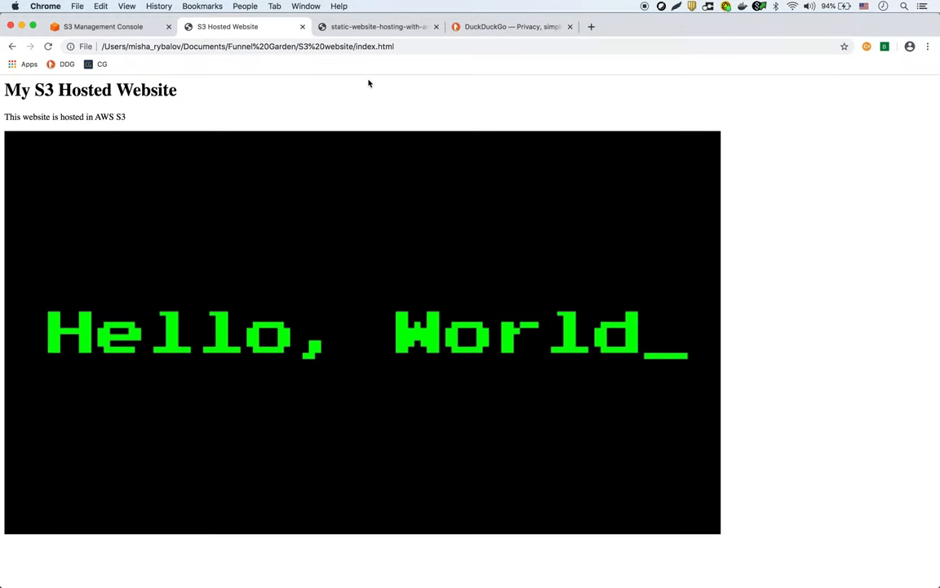
{"action": "mouse_move", "coordinate": [323, 156]}
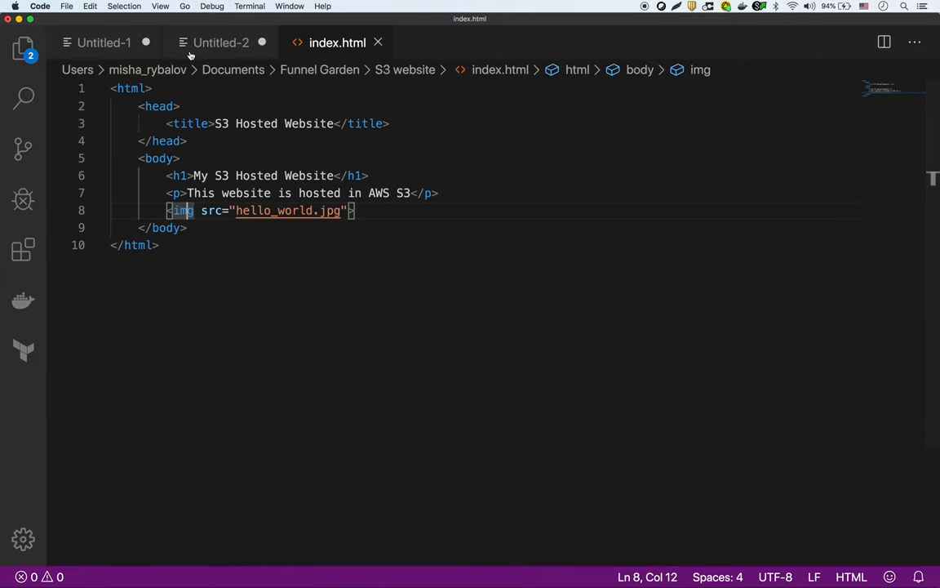
Step: Show the Untitled-2 notes with the five S3 static-hosting steps
{"action": "left_click", "coordinate": [217, 43]}
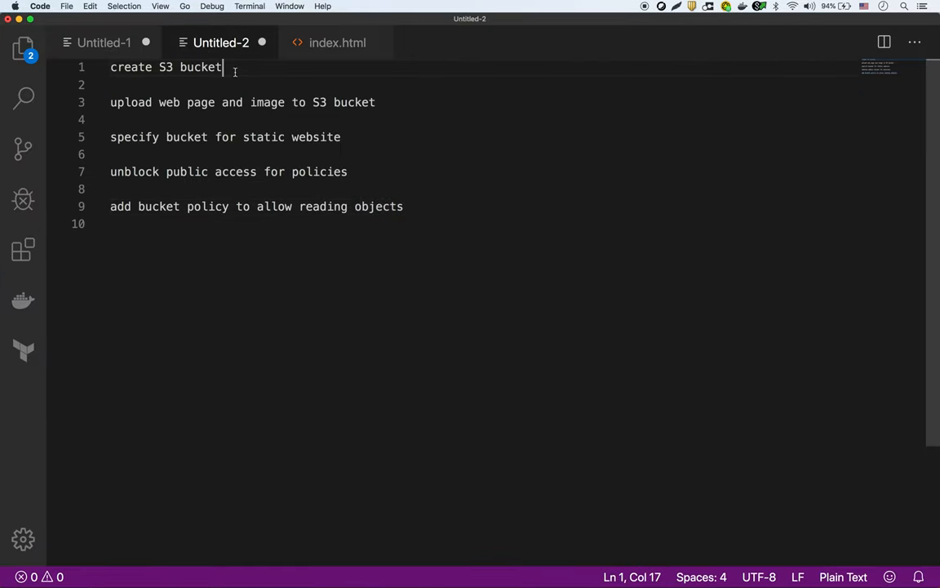
{"action": "double_click", "coordinate": [200, 67]}
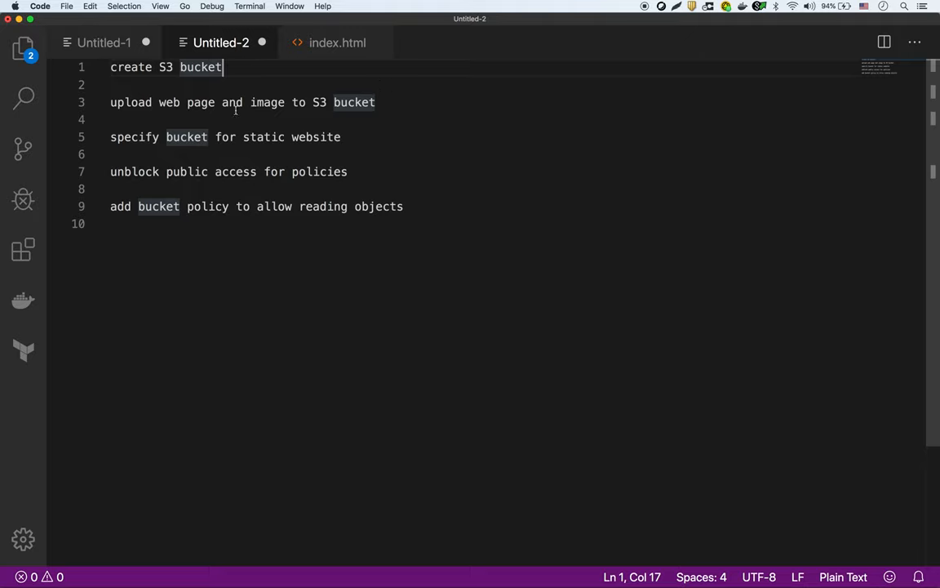
{"action": "mouse_move", "coordinate": [335, 137]}
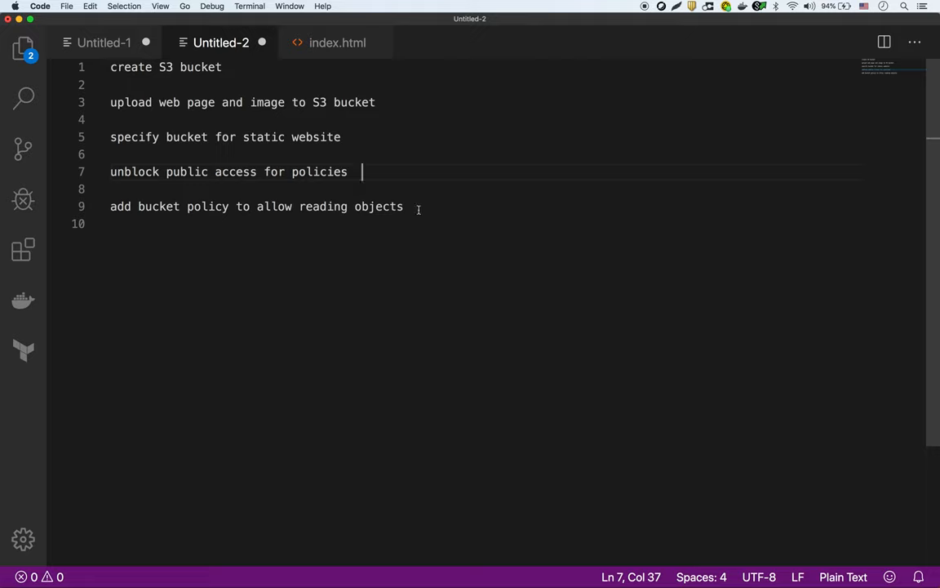
{"action": "left_click", "coordinate": [415, 205]}
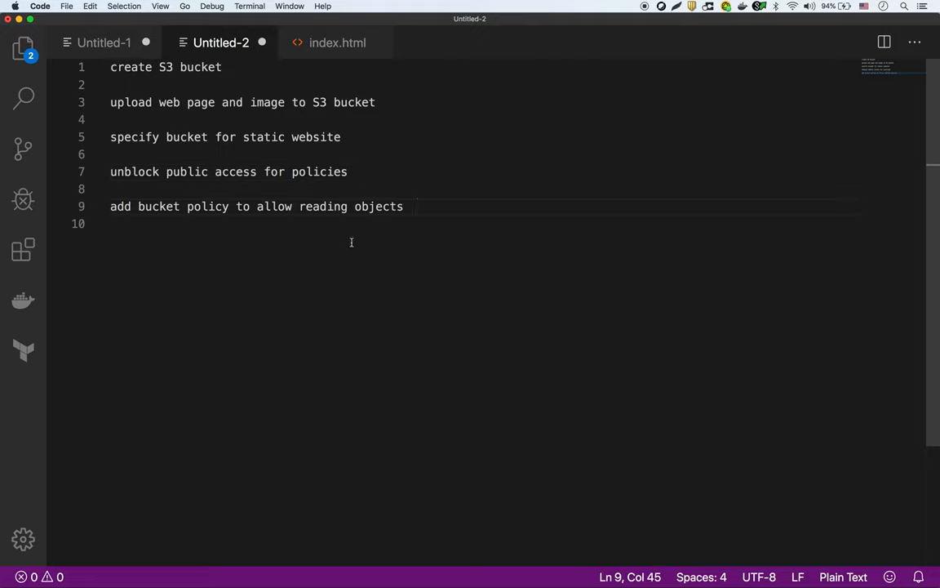
{"action": "mouse_move", "coordinate": [384, 284]}
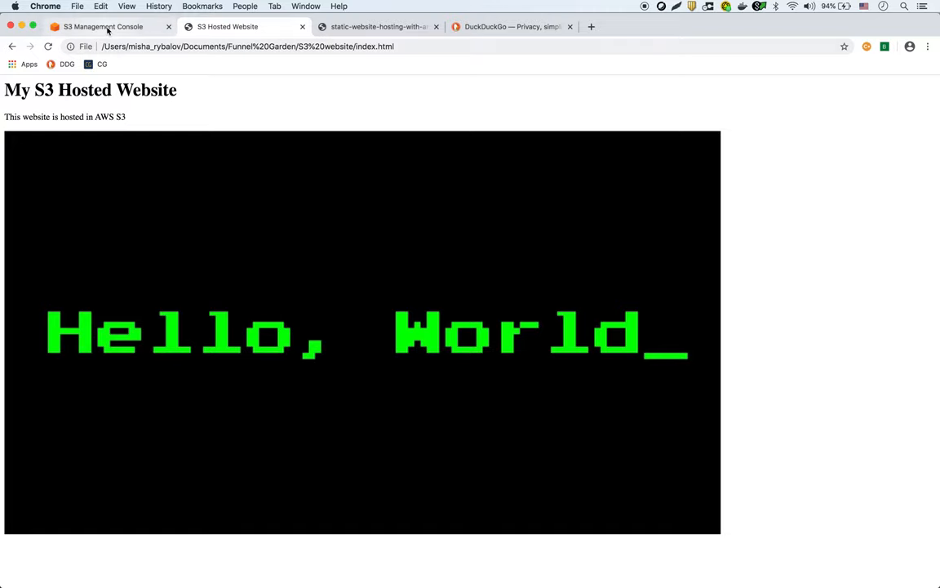
Step: Create the bucket test-website-static-misha in US East (Ohio)
{"action": "left_click", "coordinate": [108, 26]}
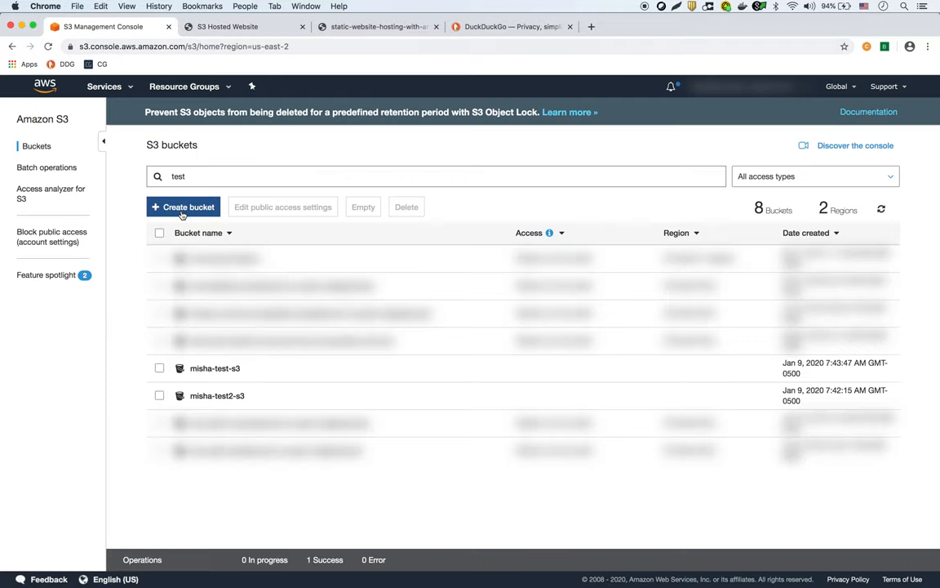
{"action": "left_click", "coordinate": [183, 206]}
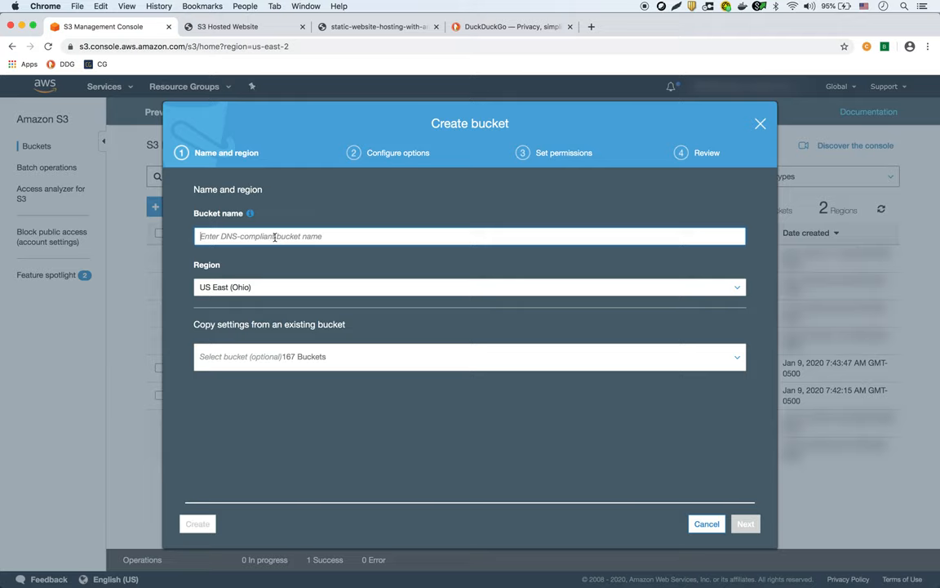
{"action": "type", "text": "test-website-static-mi"}
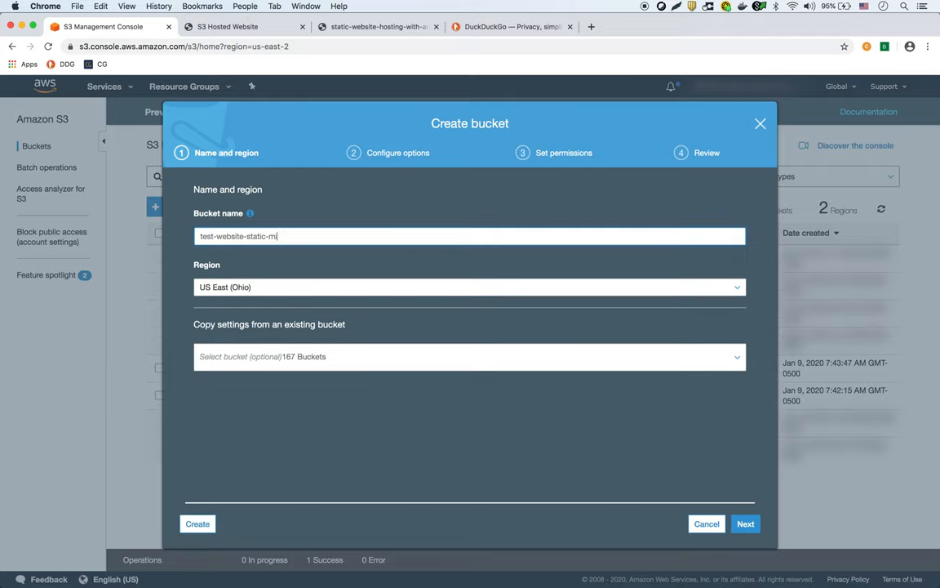
{"action": "type", "text": "sha"}
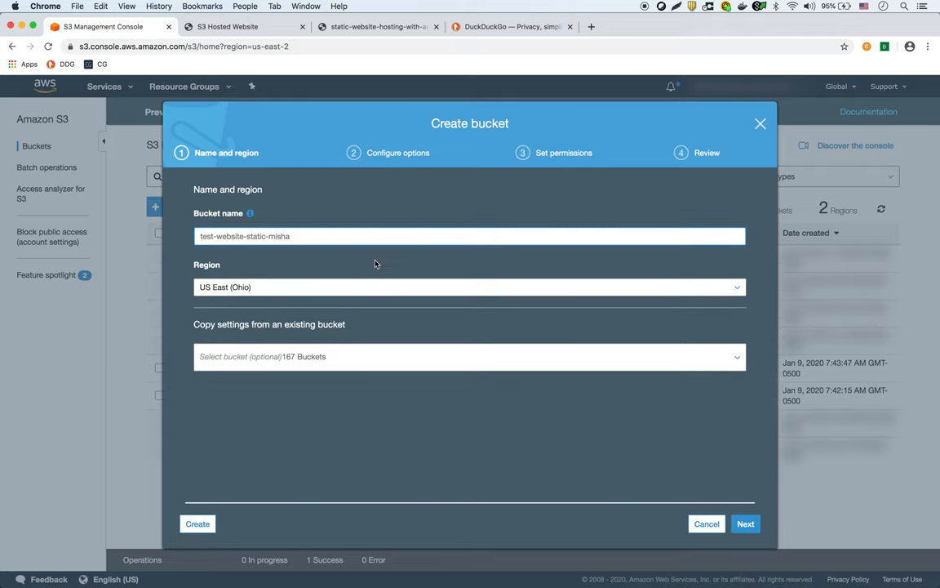
{"action": "mouse_move", "coordinate": [414, 509]}
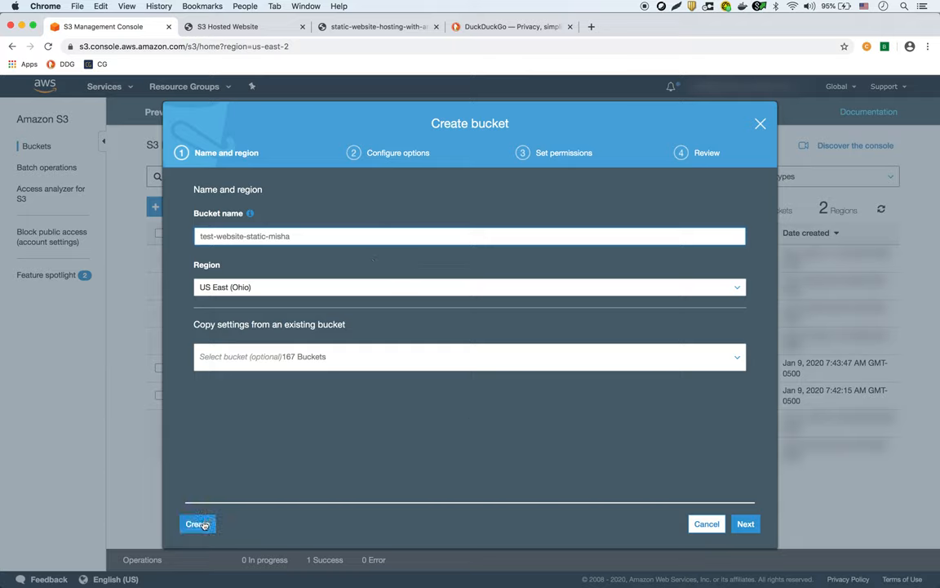
{"action": "mouse_move", "coordinate": [736, 522]}
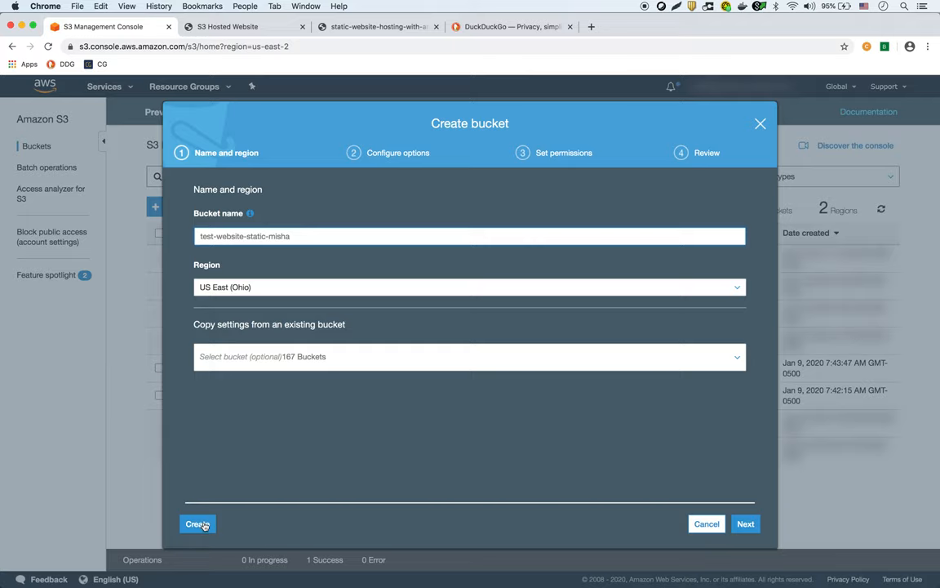
{"action": "left_click", "coordinate": [200, 524]}
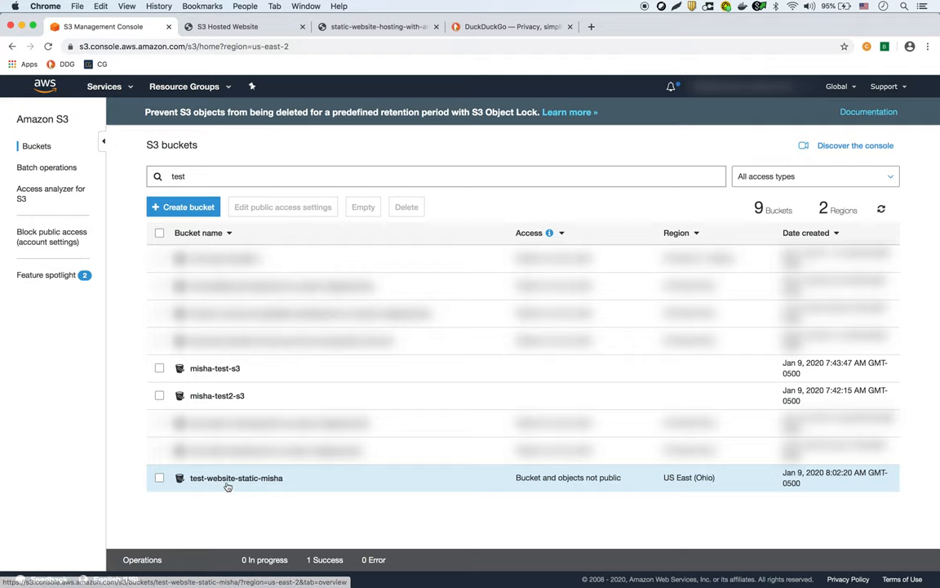
Step: Upload index.html and hello_world.jpg into the test-website-static-misha bucket
{"action": "left_click", "coordinate": [238, 477]}
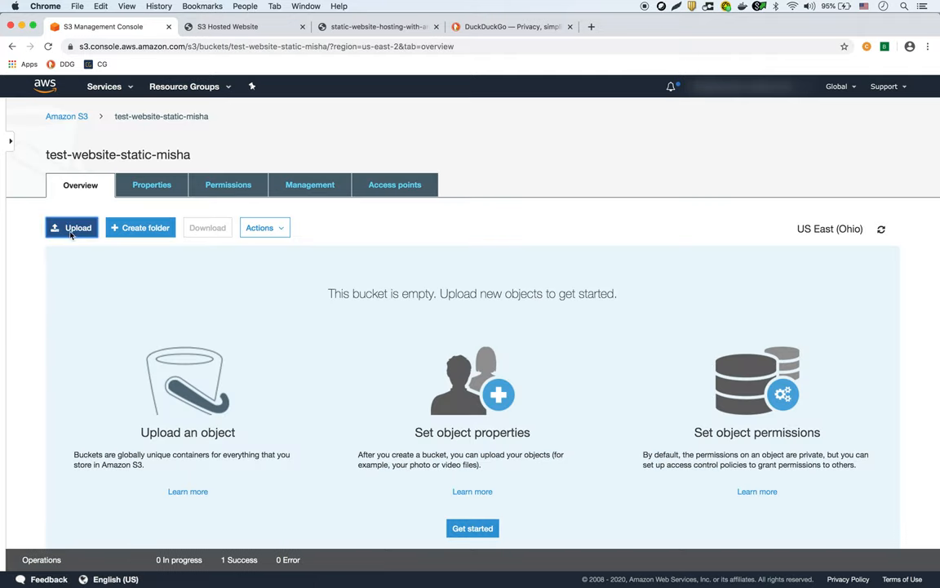
{"action": "left_click", "coordinate": [72, 229]}
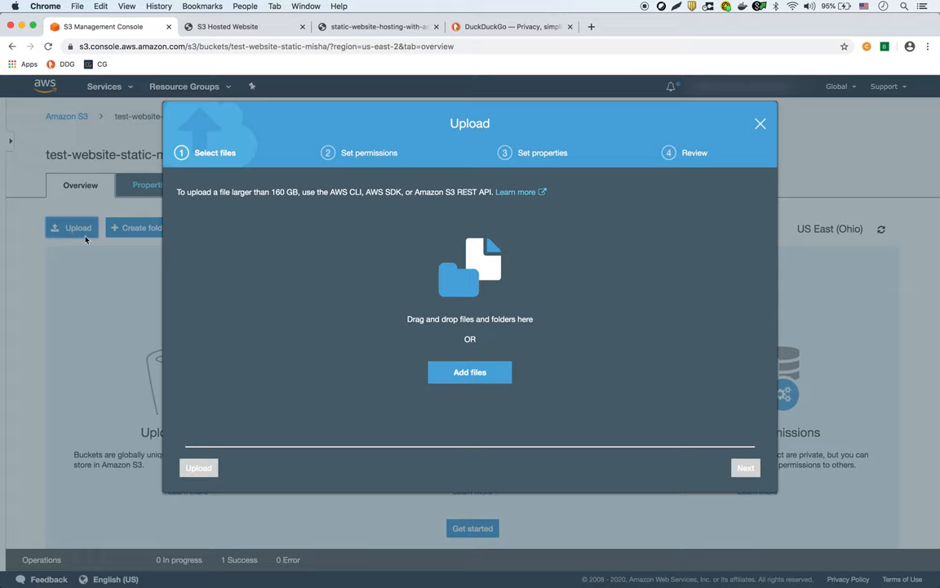
{"action": "mouse_move", "coordinate": [478, 378]}
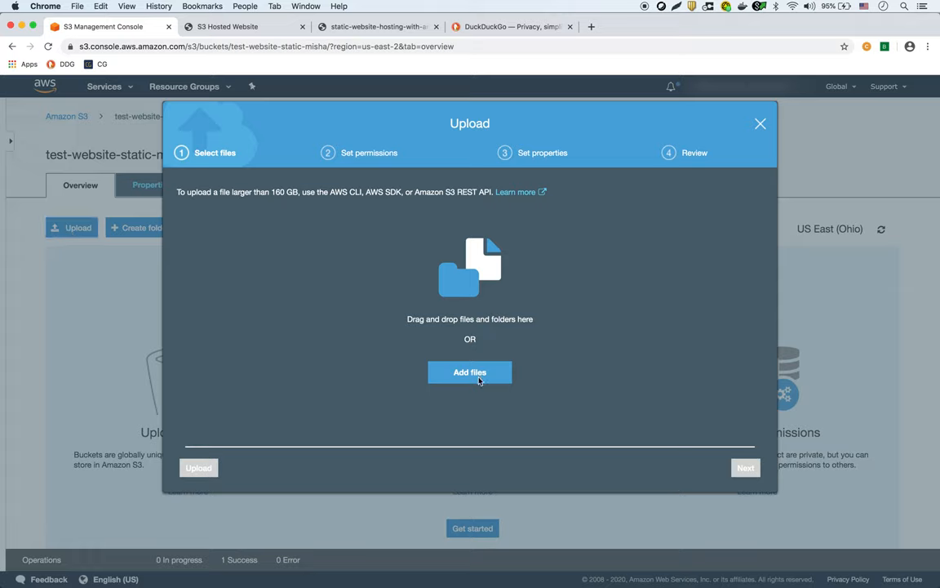
{"action": "left_click", "coordinate": [470, 372]}
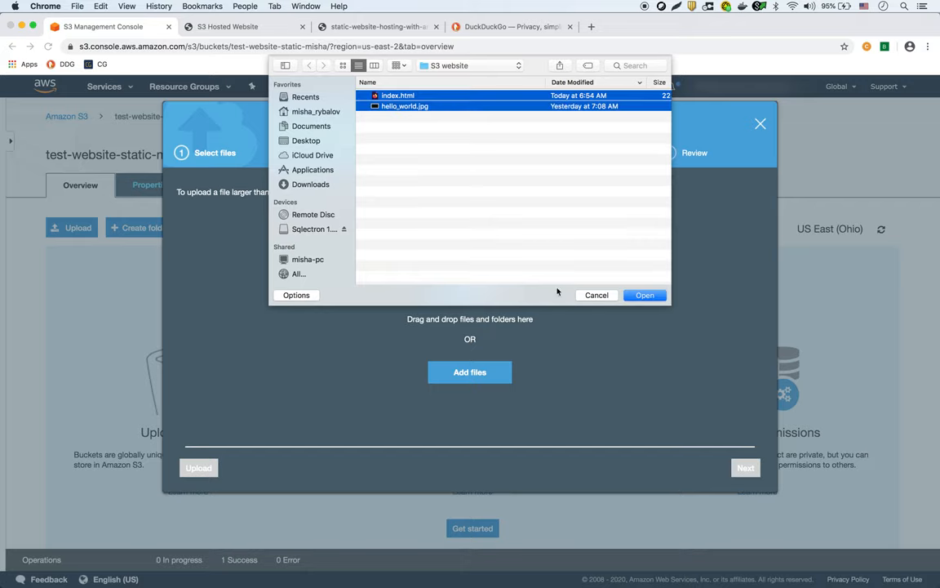
{"action": "left_click", "coordinate": [643, 293]}
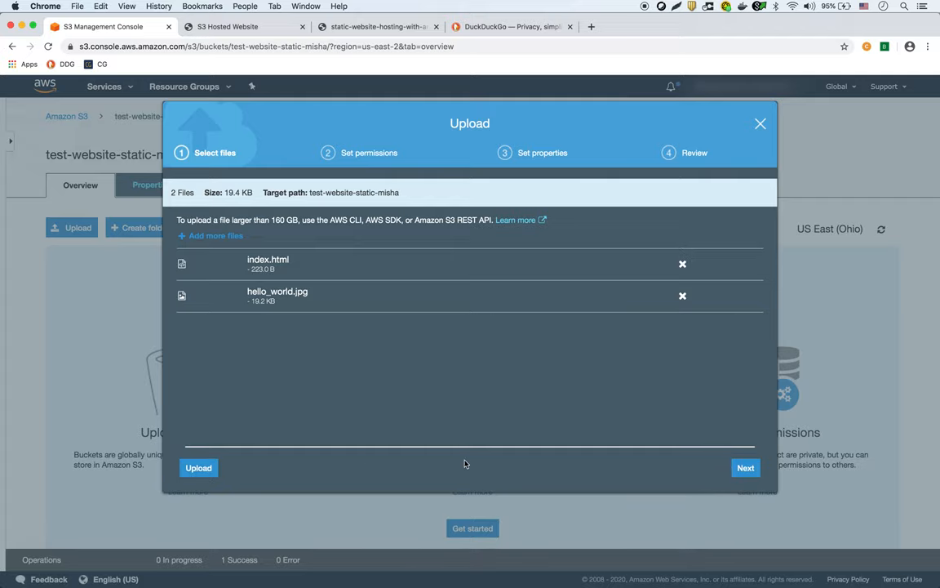
{"action": "left_click", "coordinate": [199, 467]}
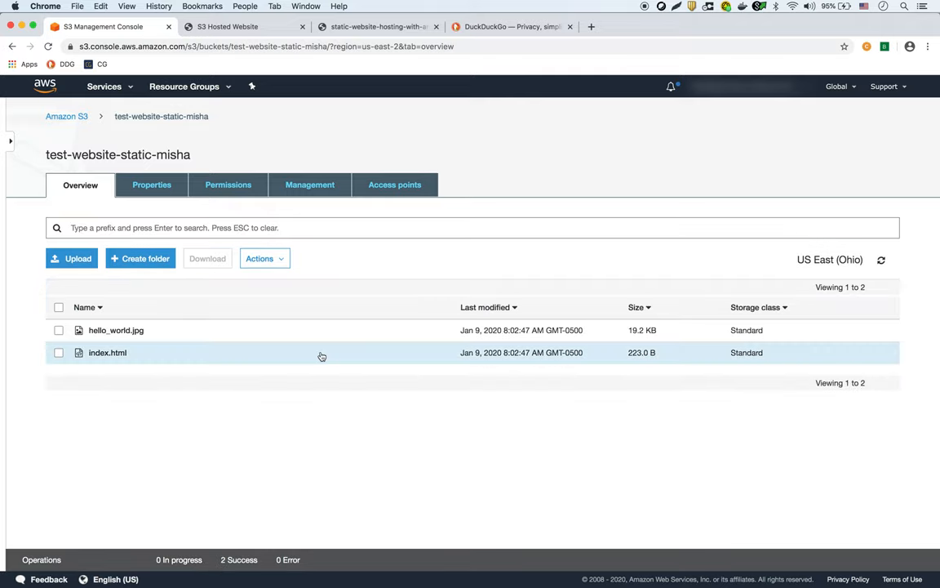
{"action": "mouse_move", "coordinate": [95, 362]}
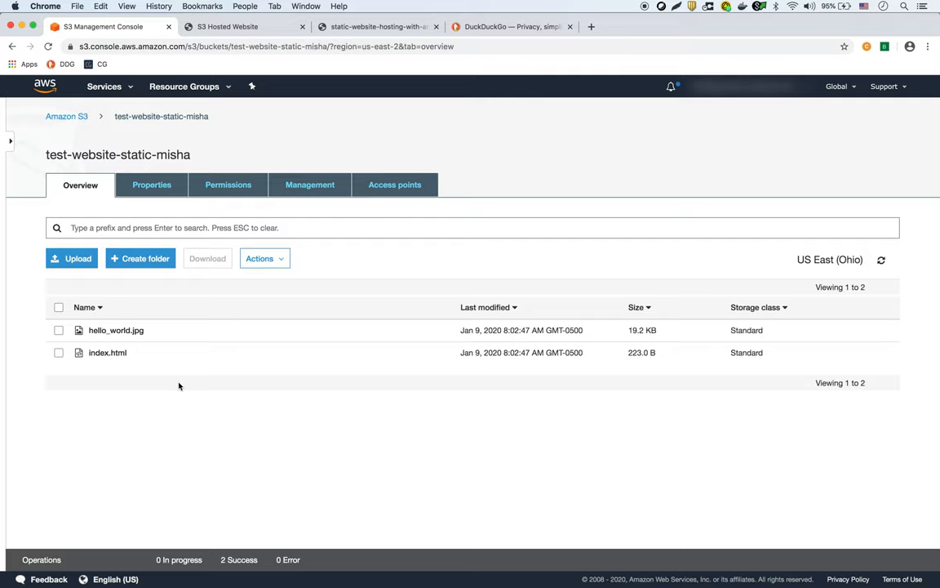
{"action": "mouse_move", "coordinate": [171, 389]}
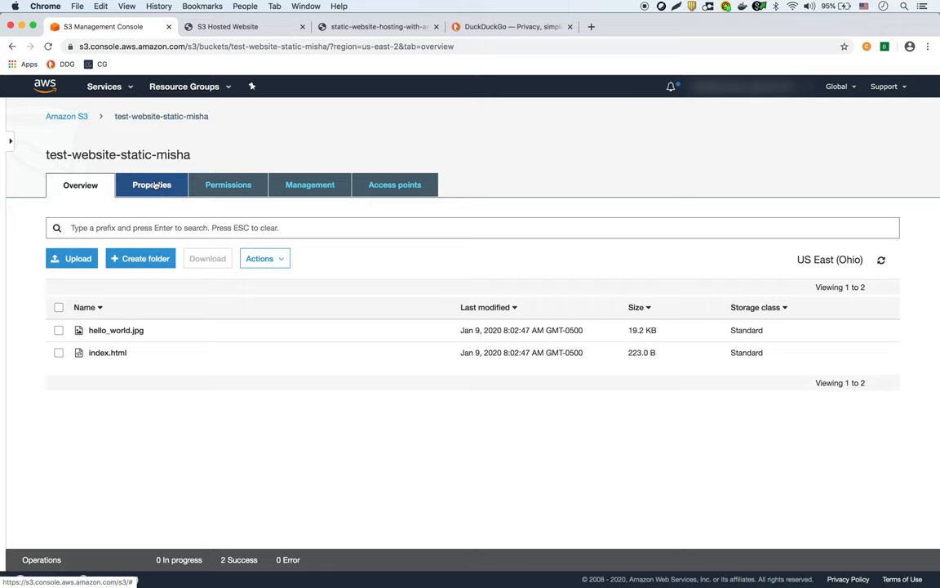
Step: Enable static website hosting on the bucket with index.html as index document and save
{"action": "left_click", "coordinate": [151, 184]}
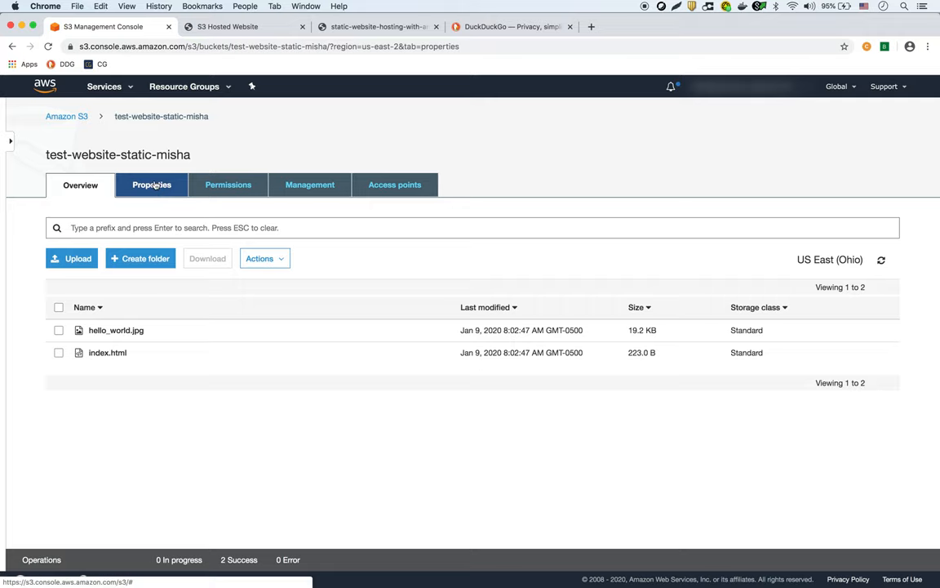
{"action": "left_click", "coordinate": [150, 184]}
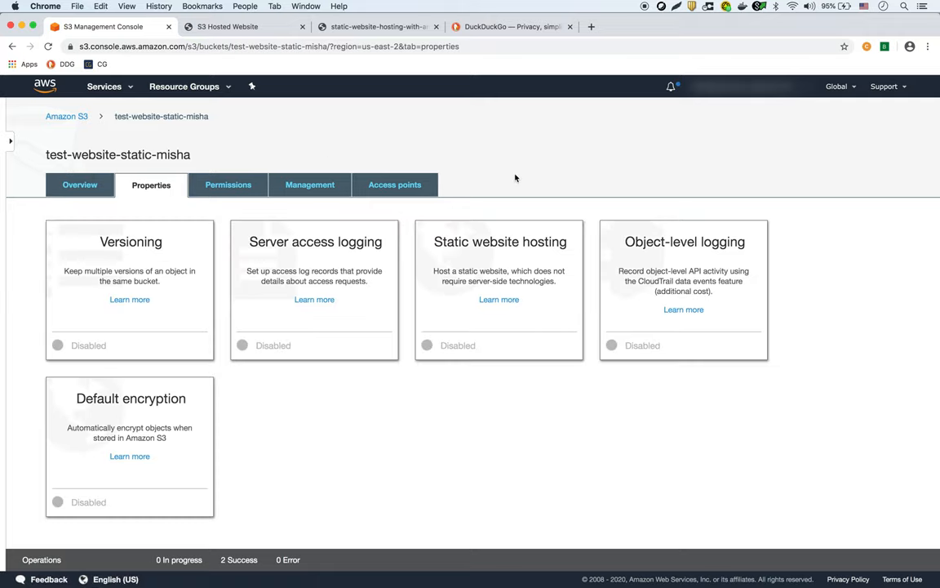
{"action": "mouse_move", "coordinate": [491, 297]}
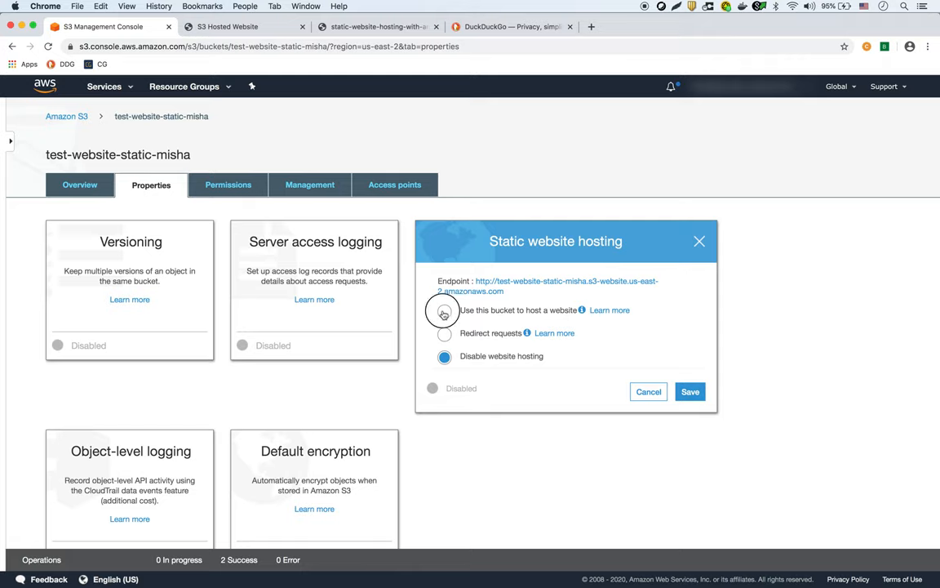
{"action": "left_click", "coordinate": [444, 310]}
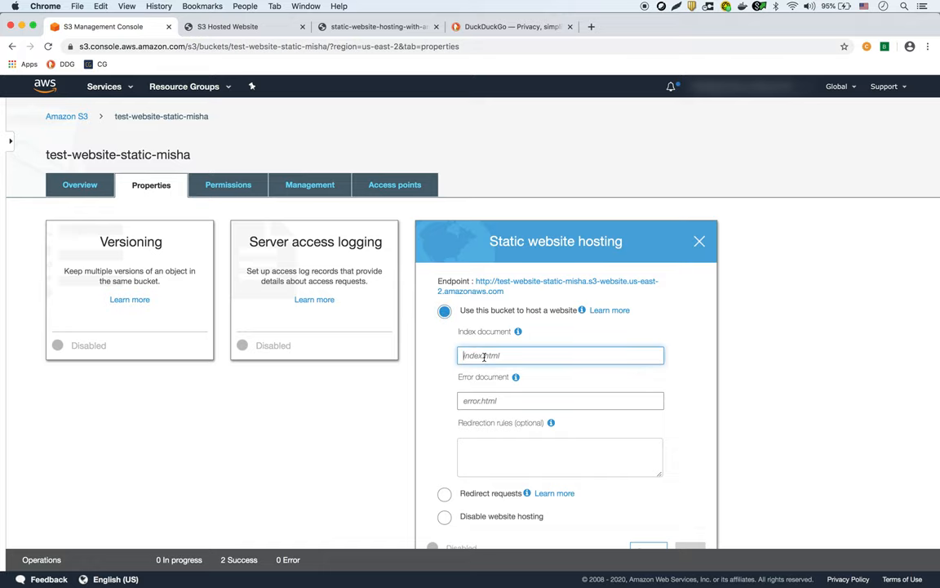
{"action": "type", "text": "index.html"}
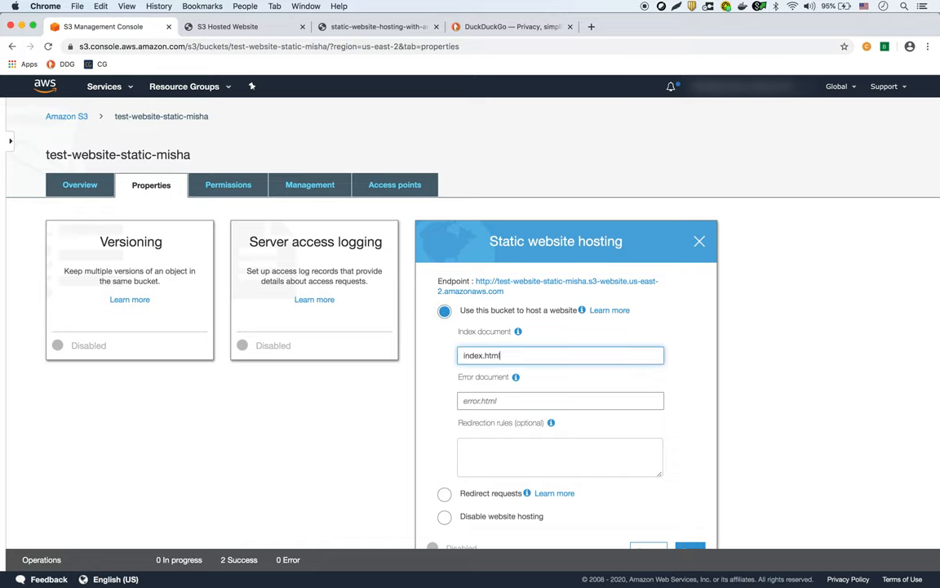
{"action": "scroll", "scroll_direction": "down", "scroll_amount": 3}
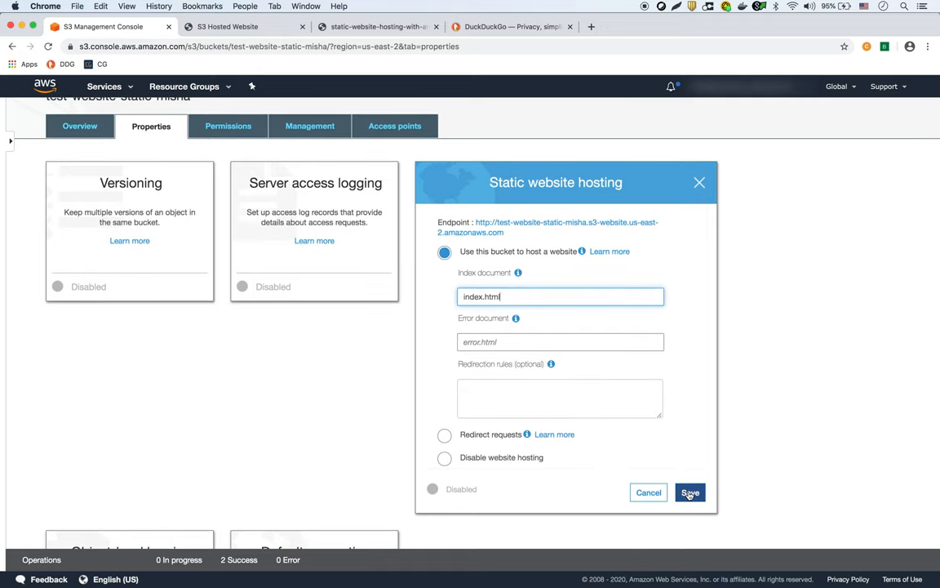
{"action": "left_click", "coordinate": [690, 492]}
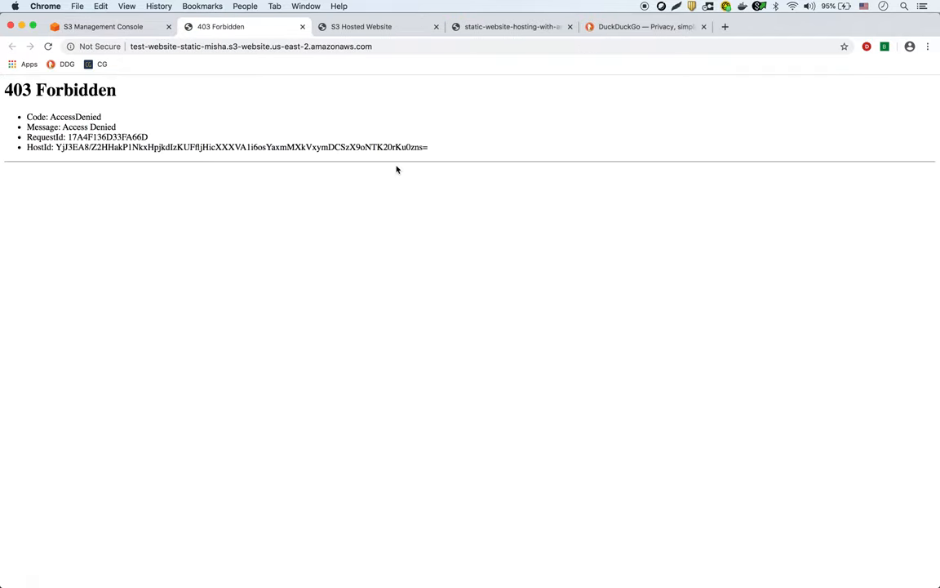
{"action": "mouse_move", "coordinate": [82, 114]}
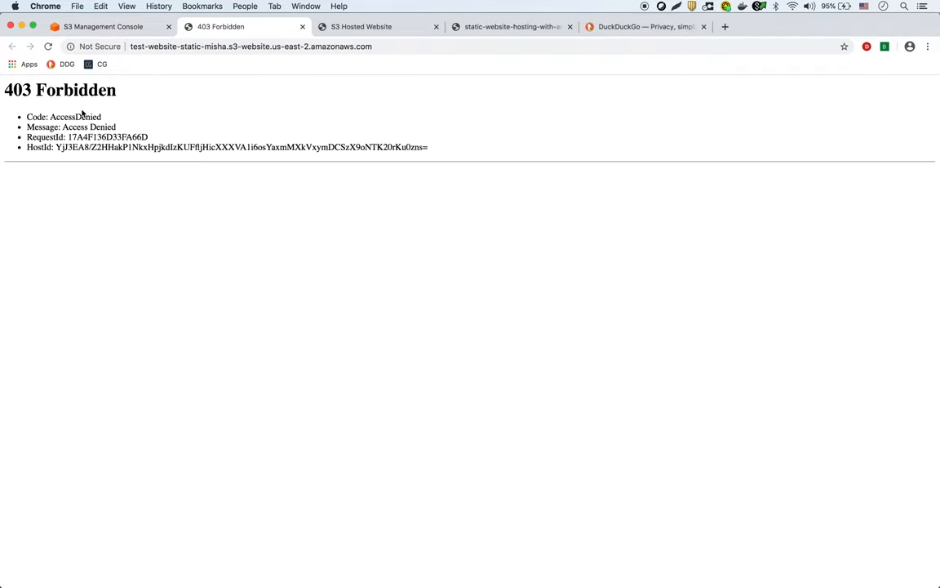
{"action": "mouse_move", "coordinate": [233, 82]}
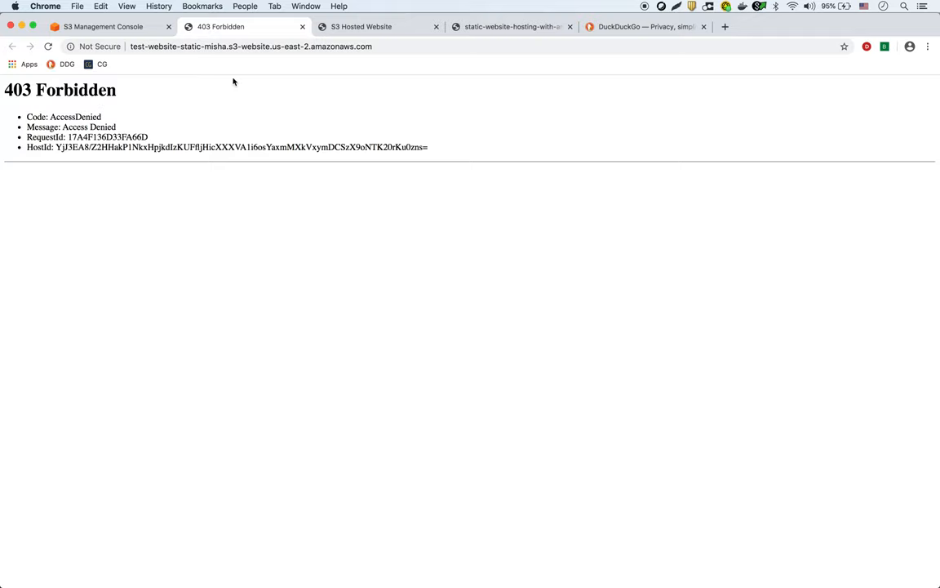
Step: Reload the website endpoint page, which still returns 403 Forbidden
{"action": "left_click", "coordinate": [106, 26]}
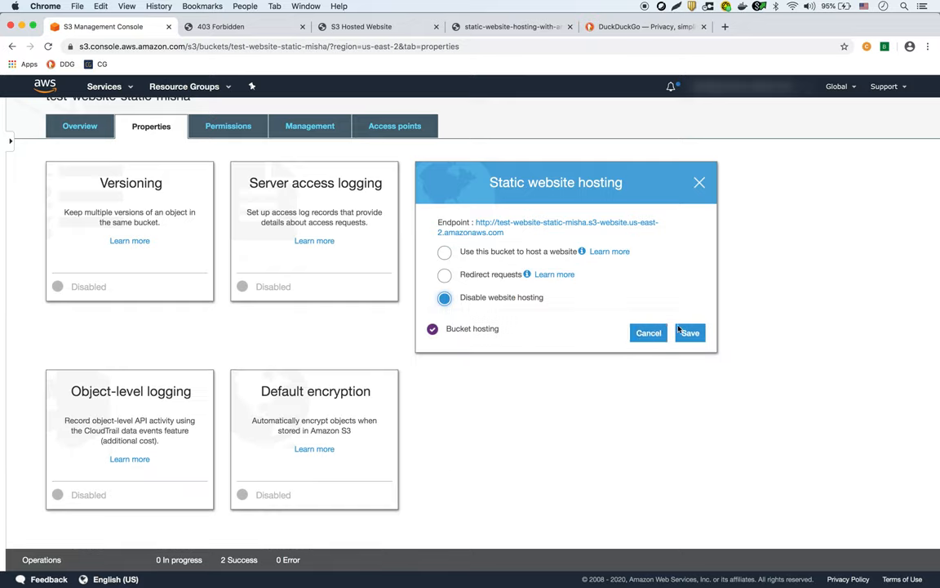
{"action": "left_click", "coordinate": [220, 26]}
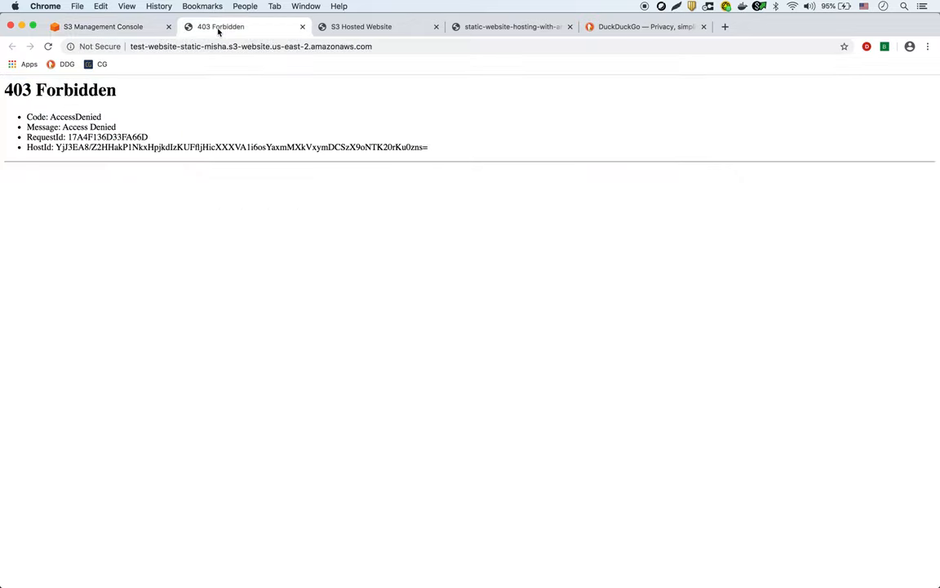
{"action": "left_click", "coordinate": [49, 46]}
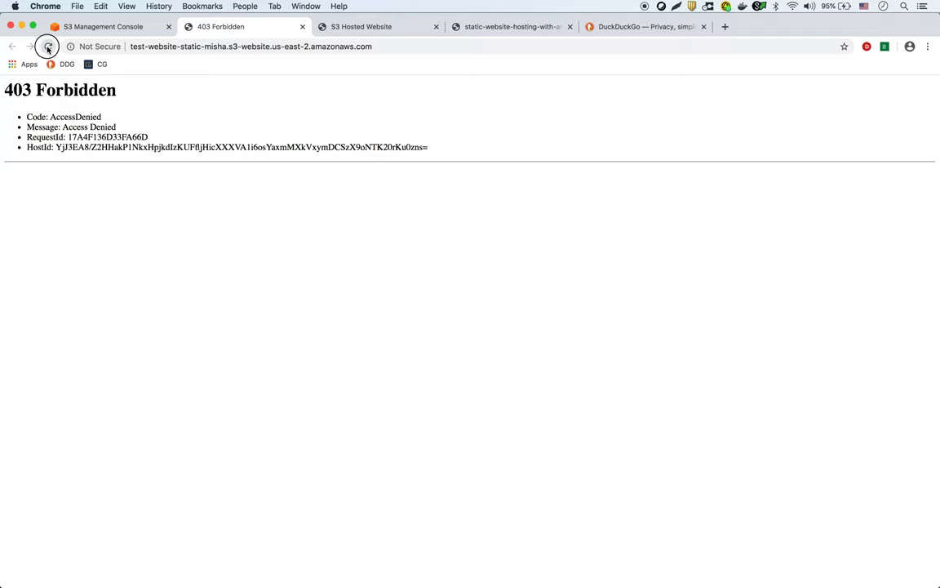
{"action": "left_click", "coordinate": [47, 46]}
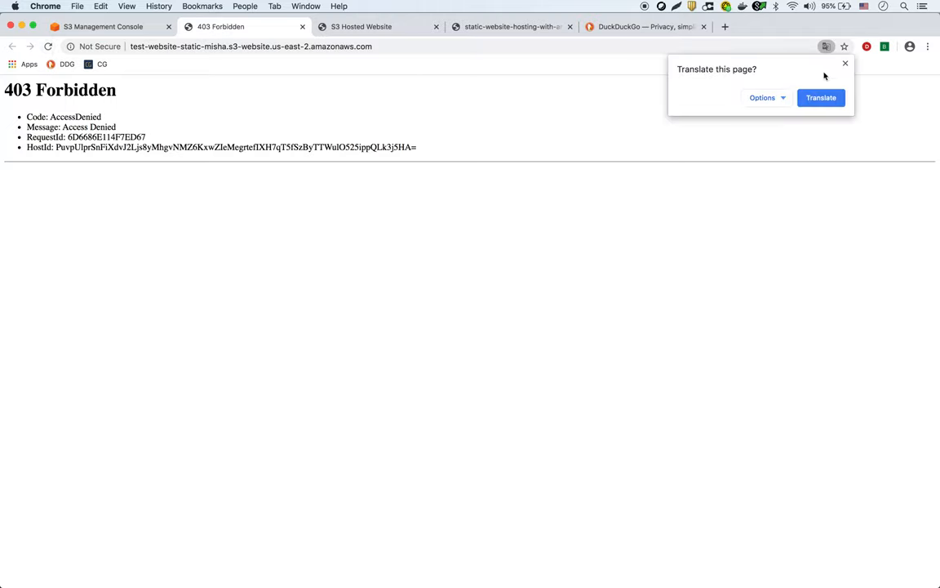
Step: Re-save static website hosting with index.html as the index document
{"action": "left_click", "coordinate": [106, 26]}
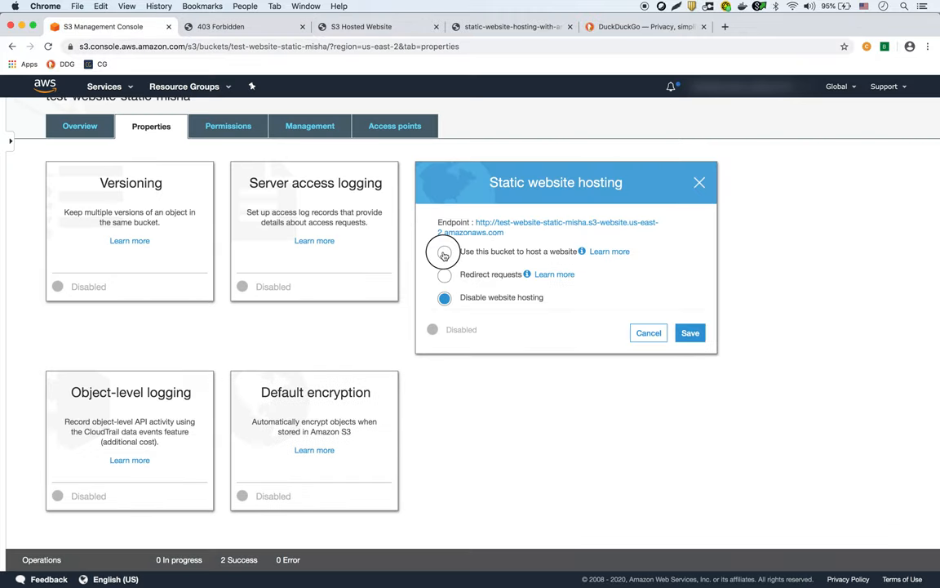
{"action": "left_click", "coordinate": [444, 252]}
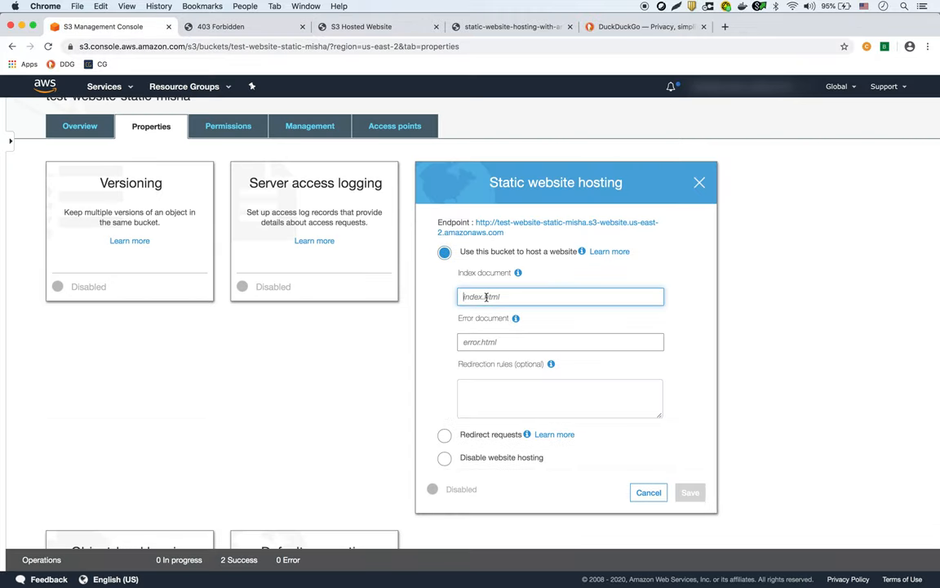
{"action": "type", "text": "index.html"}
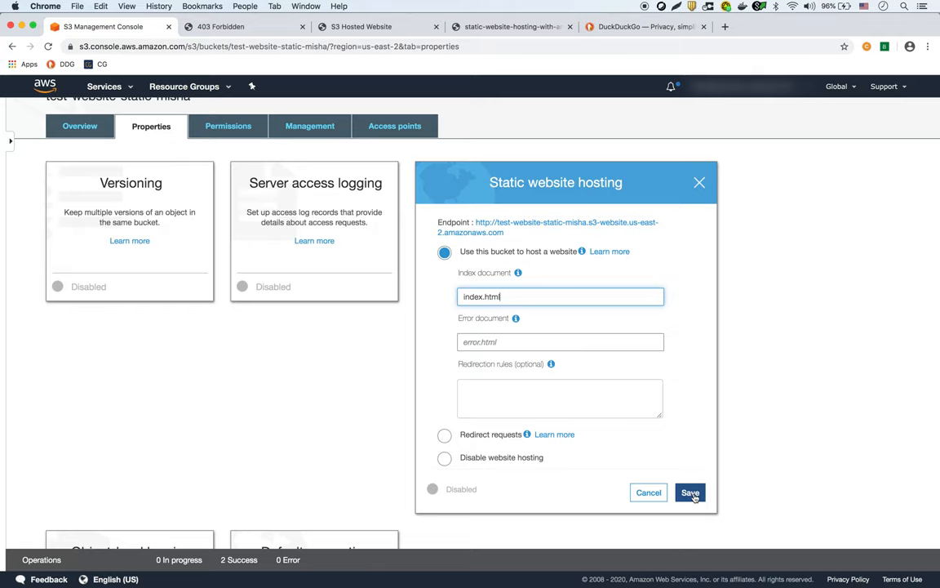
{"action": "left_click", "coordinate": [689, 491]}
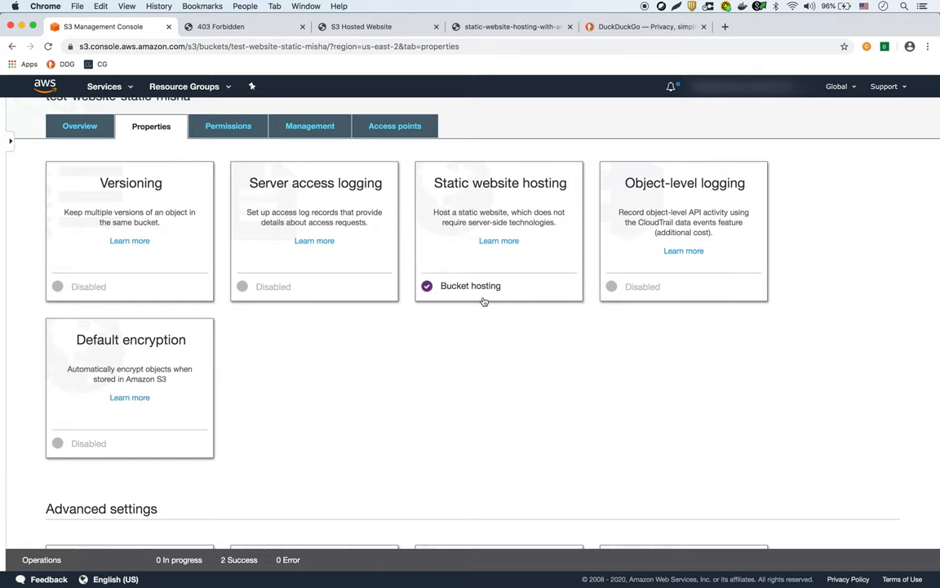
{"action": "mouse_move", "coordinate": [493, 391]}
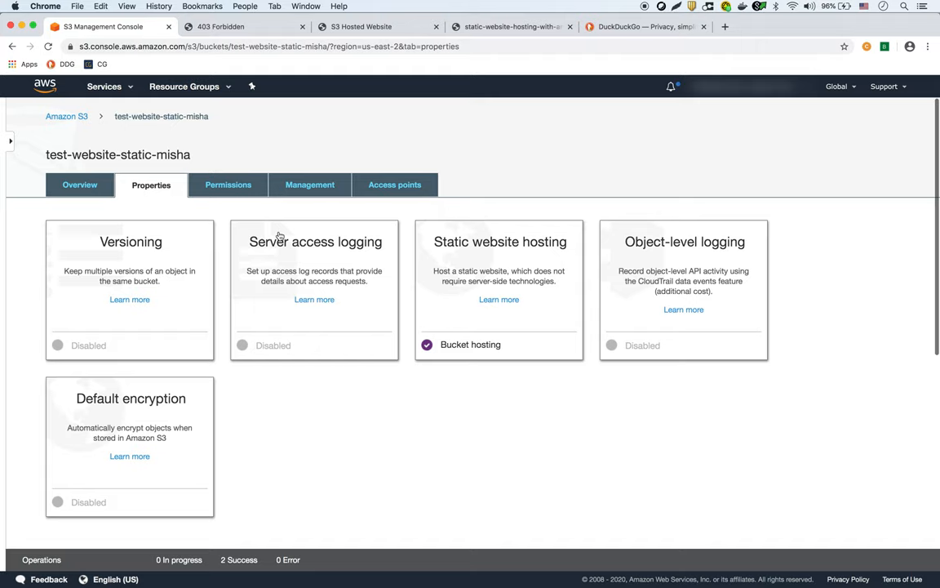
{"action": "mouse_move", "coordinate": [227, 206]}
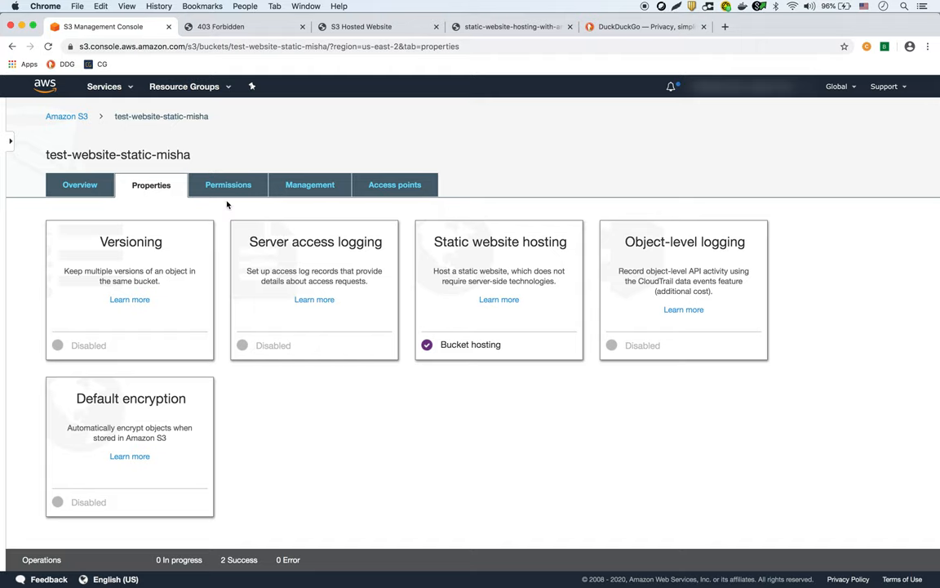
Step: Under Permissions, edit Block public access and uncheck Block all public access, keeping the ACL blocks
{"action": "left_click", "coordinate": [228, 185]}
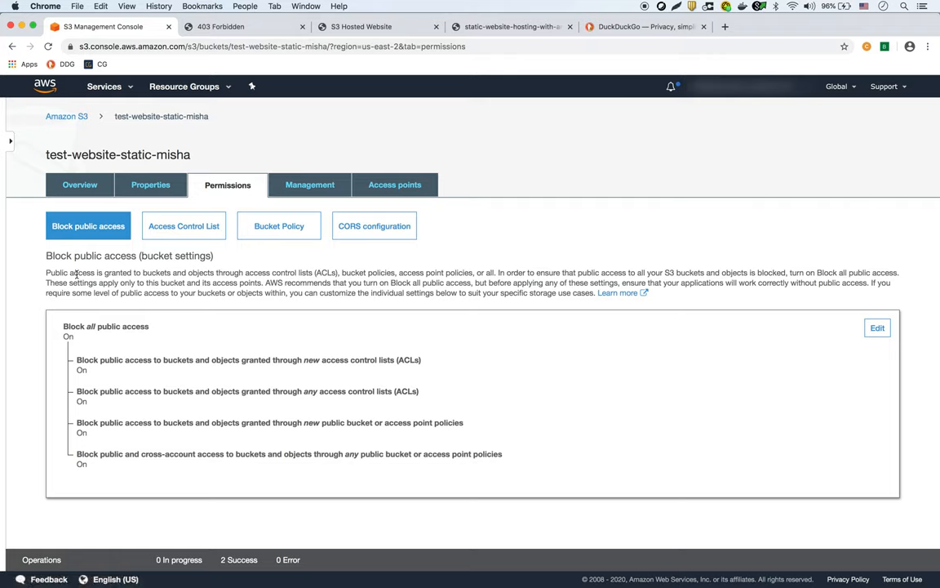
{"action": "mouse_move", "coordinate": [186, 374]}
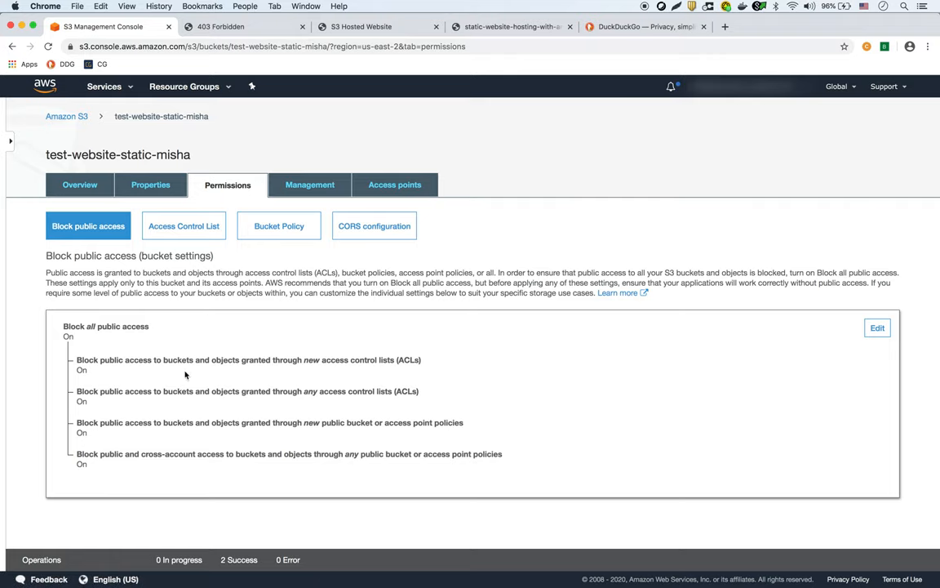
{"action": "mouse_move", "coordinate": [388, 362]}
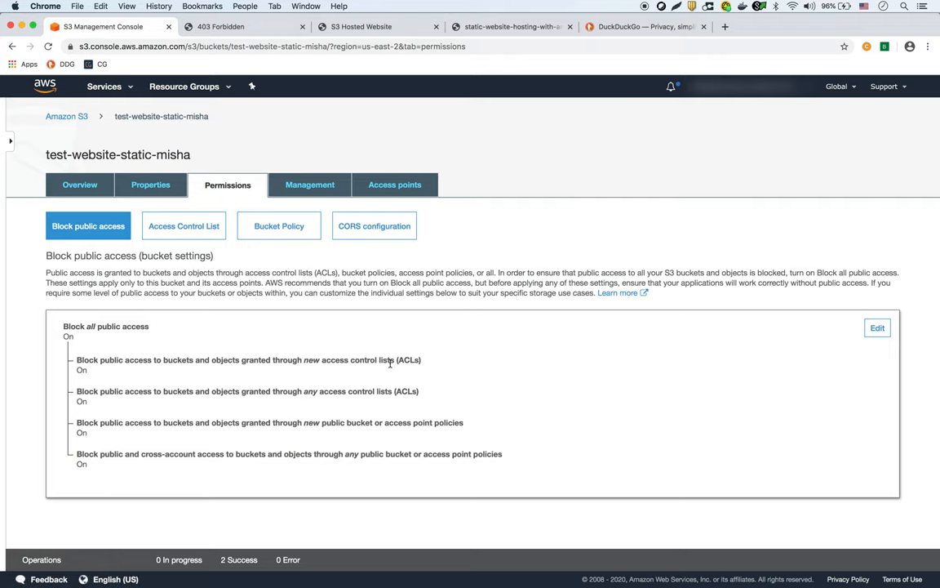
{"action": "mouse_move", "coordinate": [388, 422]}
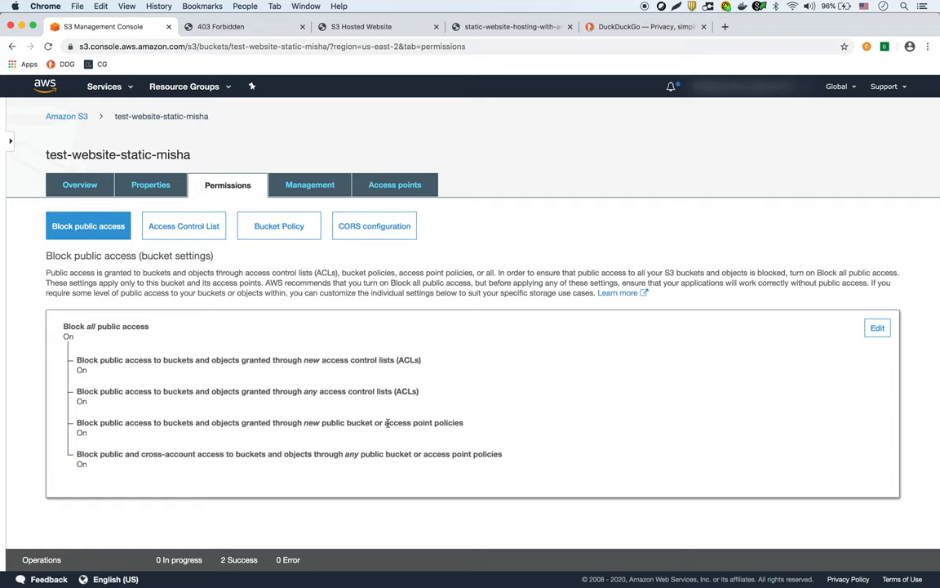
{"action": "mouse_move", "coordinate": [852, 365]}
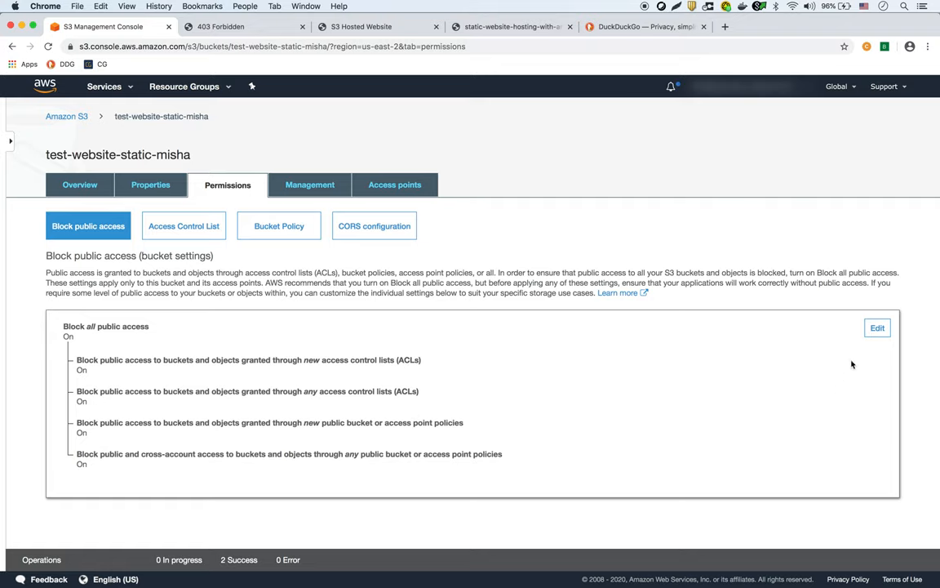
{"action": "left_click", "coordinate": [878, 327]}
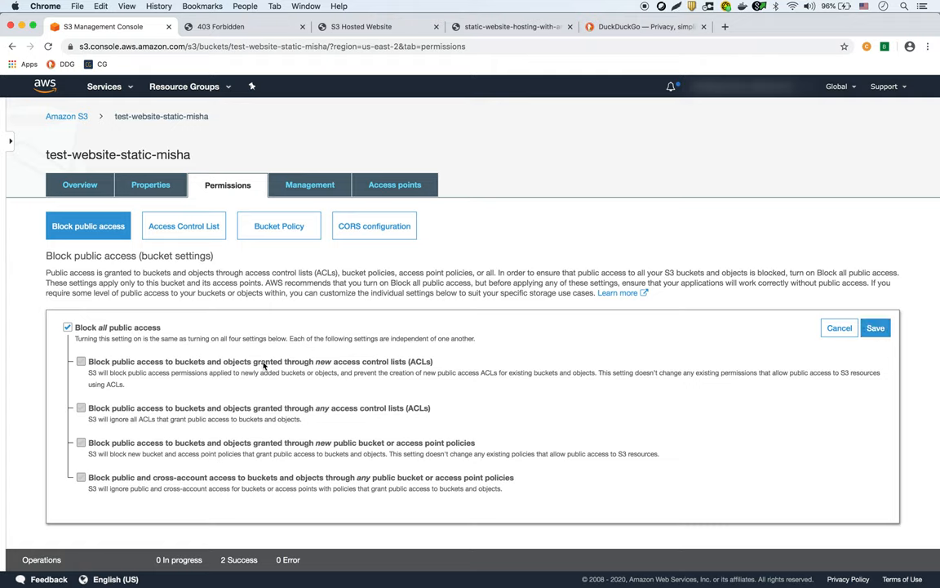
{"action": "left_click", "coordinate": [65, 326]}
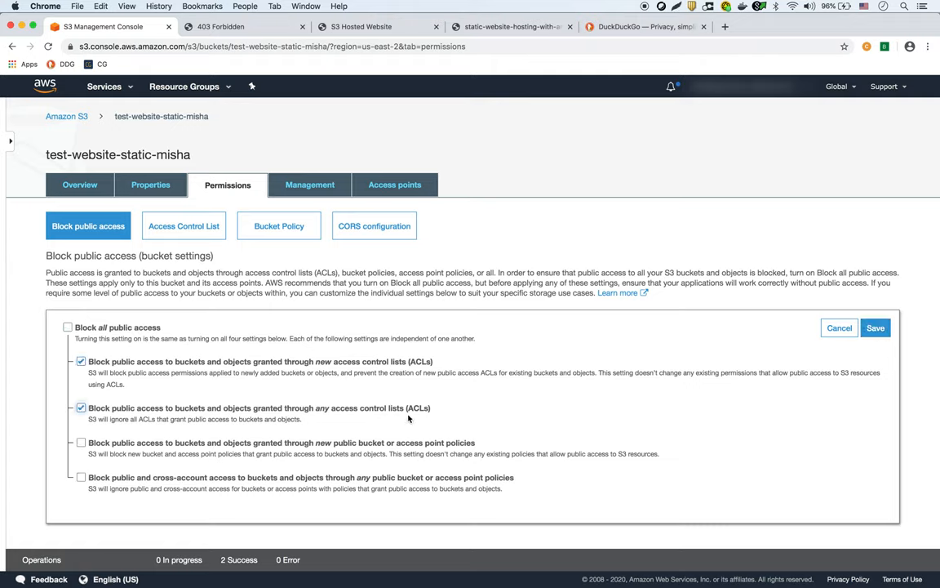
{"action": "mouse_move", "coordinate": [450, 420]}
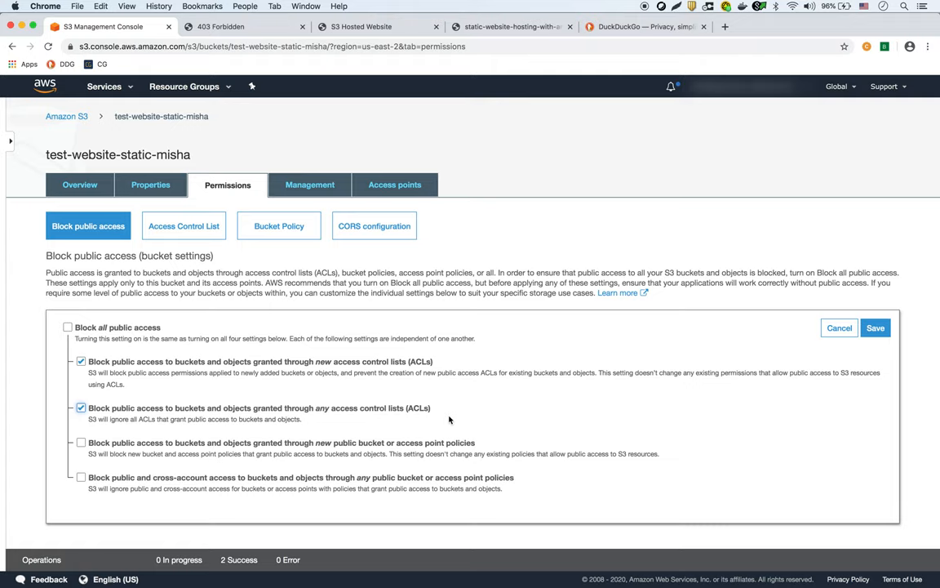
{"action": "mouse_move", "coordinate": [545, 425]}
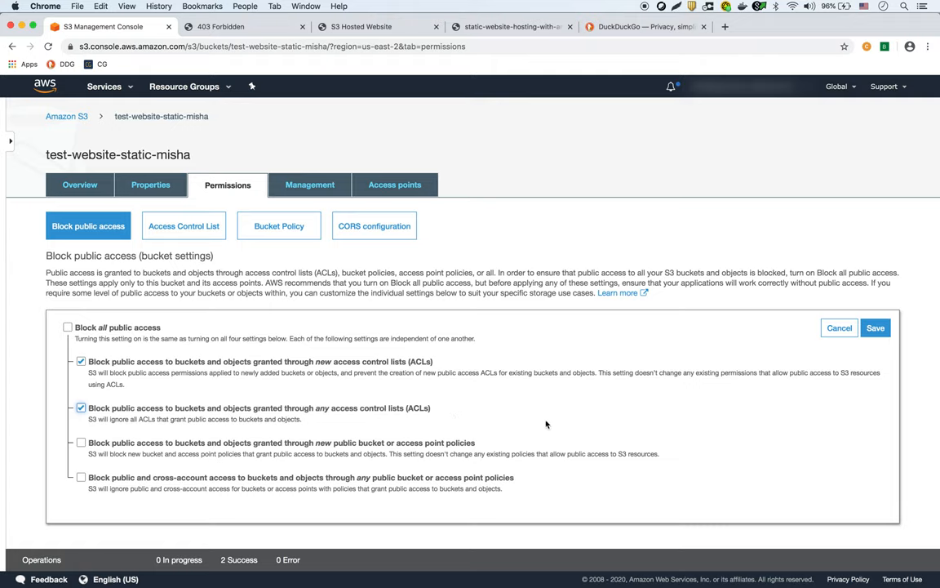
{"action": "mouse_move", "coordinate": [376, 398]}
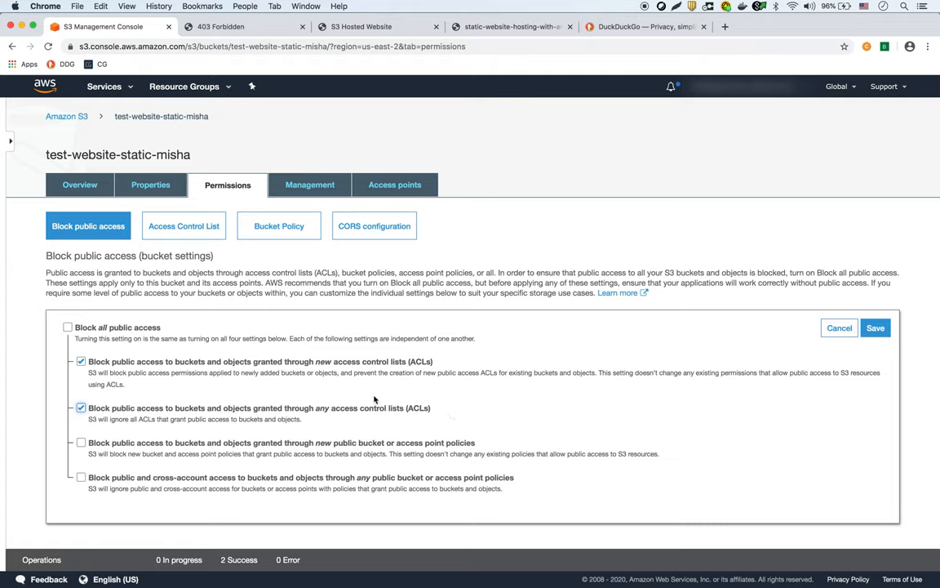
{"action": "mouse_move", "coordinate": [486, 437]}
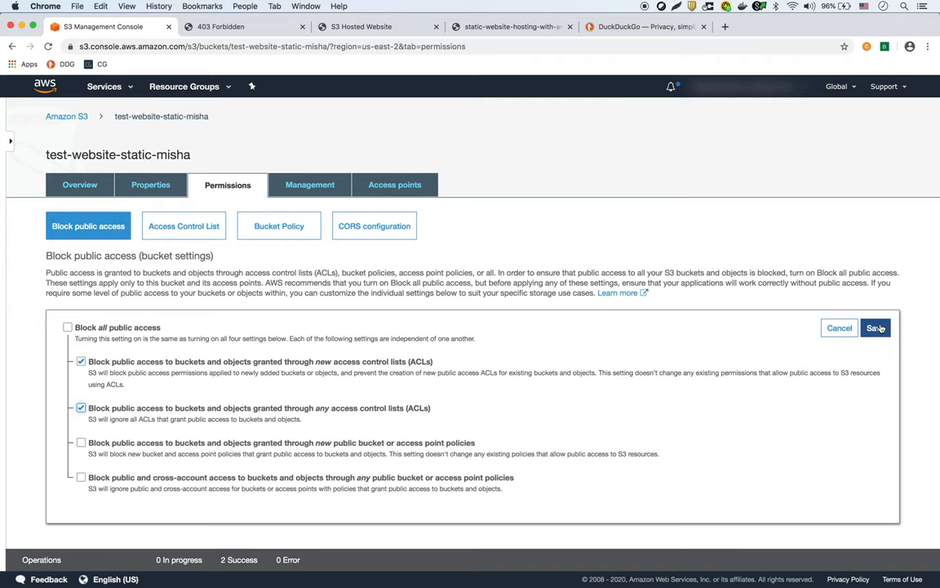
Step: Save the public access change, confirming with the word 'confirm'
{"action": "left_click", "coordinate": [878, 328]}
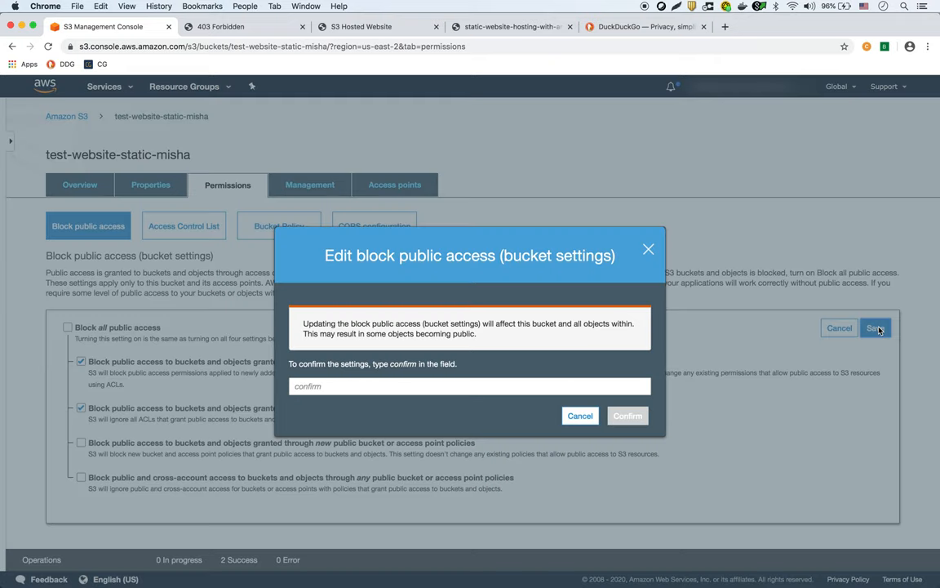
{"action": "left_click", "coordinate": [470, 385]}
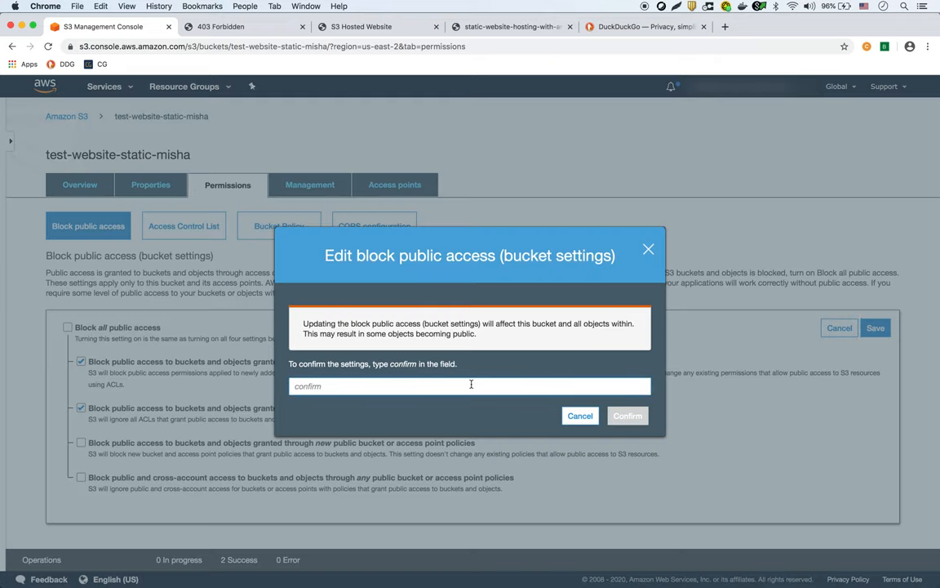
{"action": "type", "text": "confirm"}
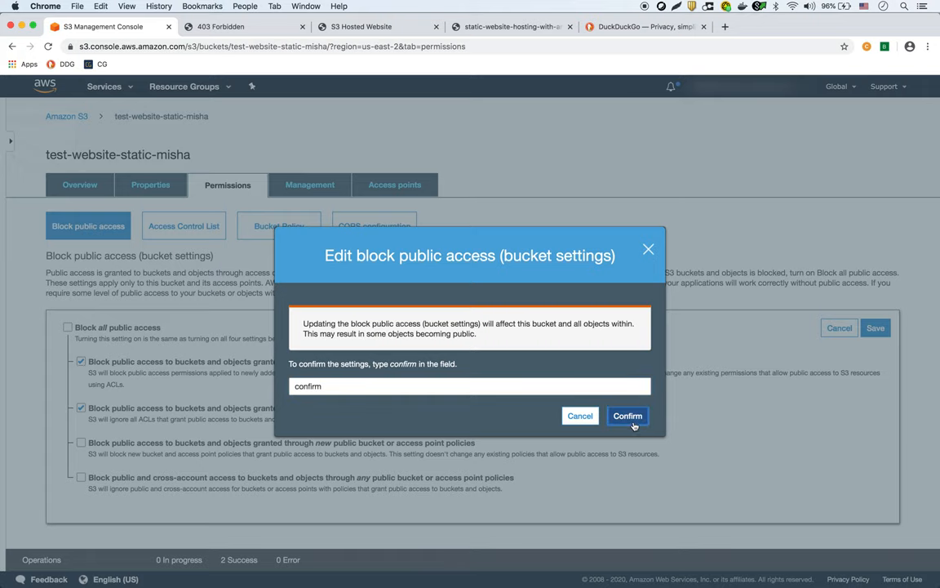
{"action": "left_click", "coordinate": [627, 416]}
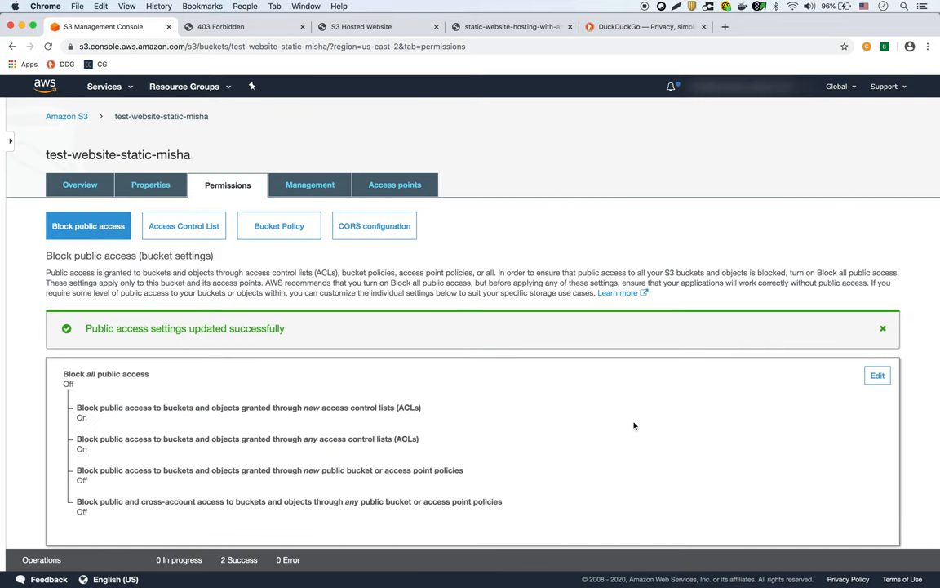
{"action": "mouse_move", "coordinate": [254, 403]}
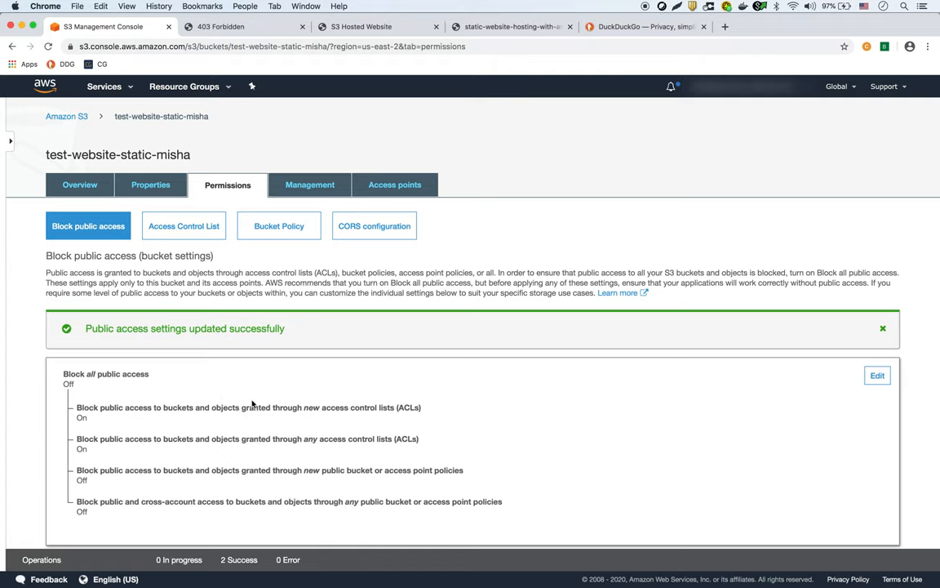
{"action": "mouse_move", "coordinate": [225, 465]}
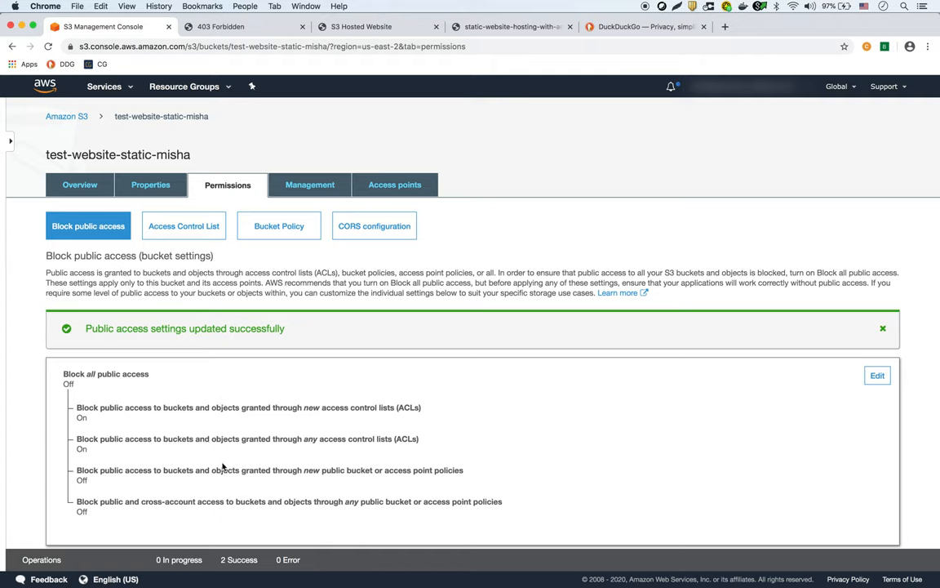
{"action": "mouse_move", "coordinate": [268, 281]}
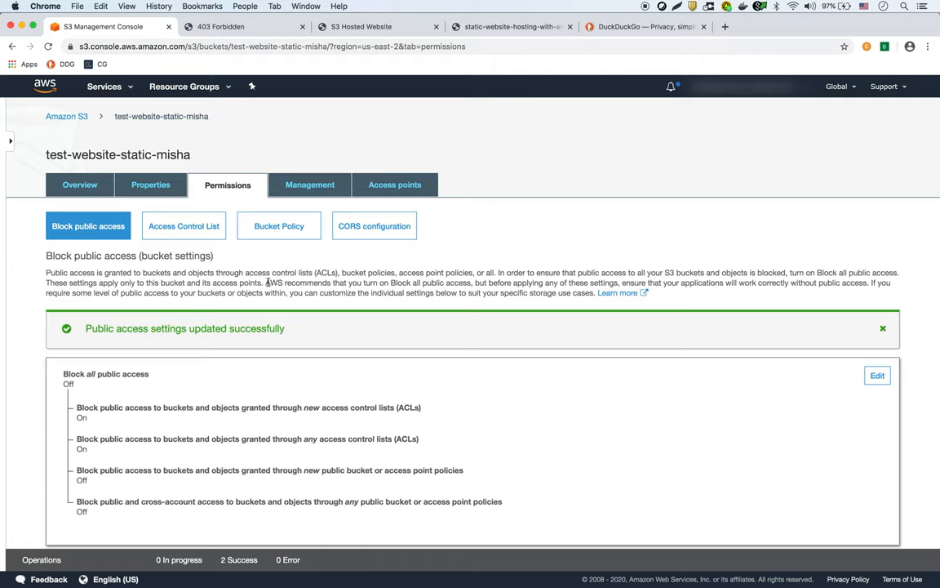
{"action": "mouse_move", "coordinate": [284, 235]}
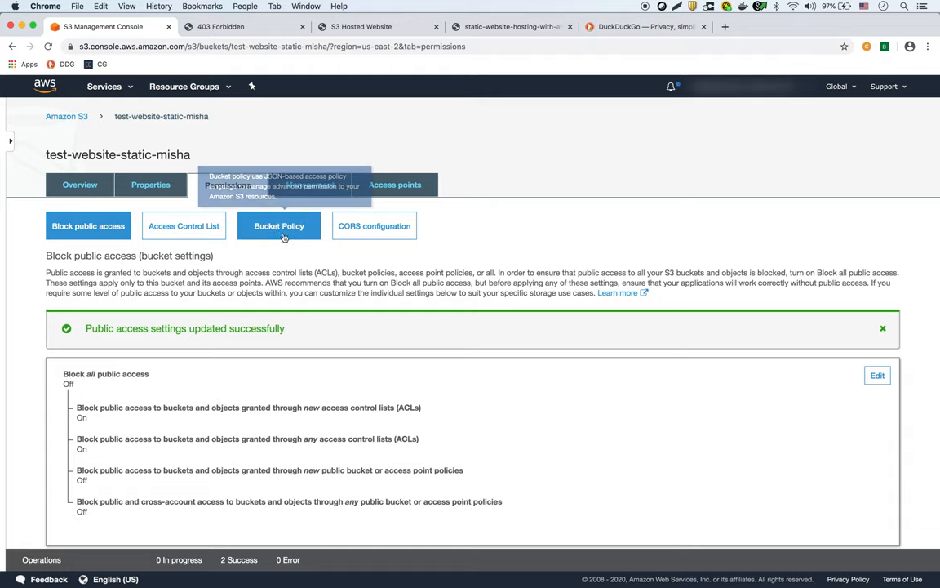
Step: Bring up the empty Bucket Policy editor and launch the AWS Policy Generator
{"action": "left_click", "coordinate": [279, 225]}
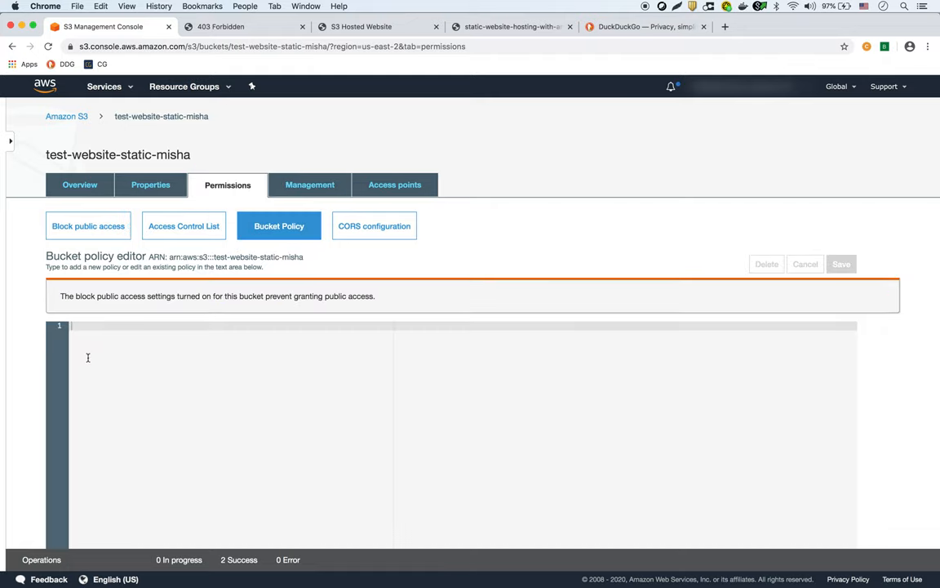
{"action": "mouse_move", "coordinate": [173, 408]}
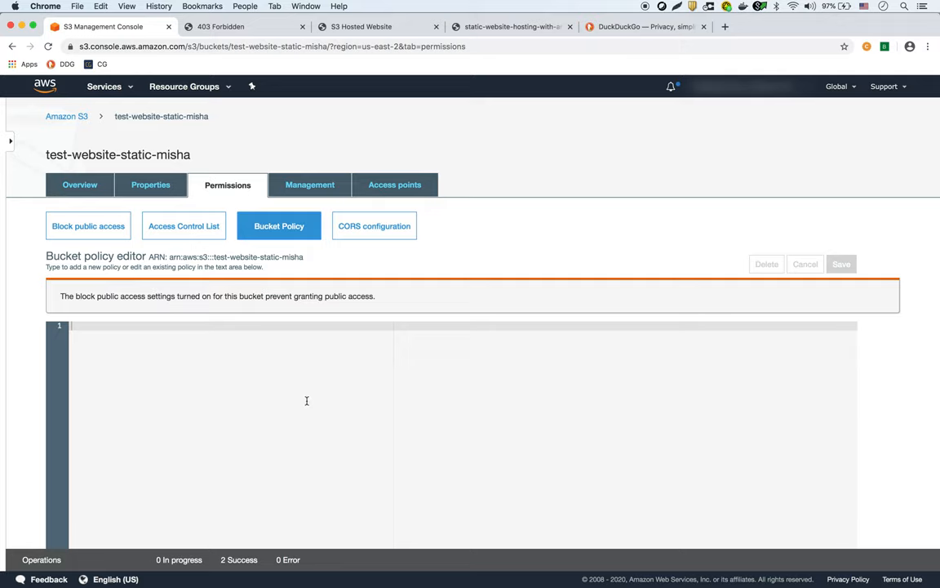
{"action": "scroll", "scroll_direction": "down", "scroll_amount": 3}
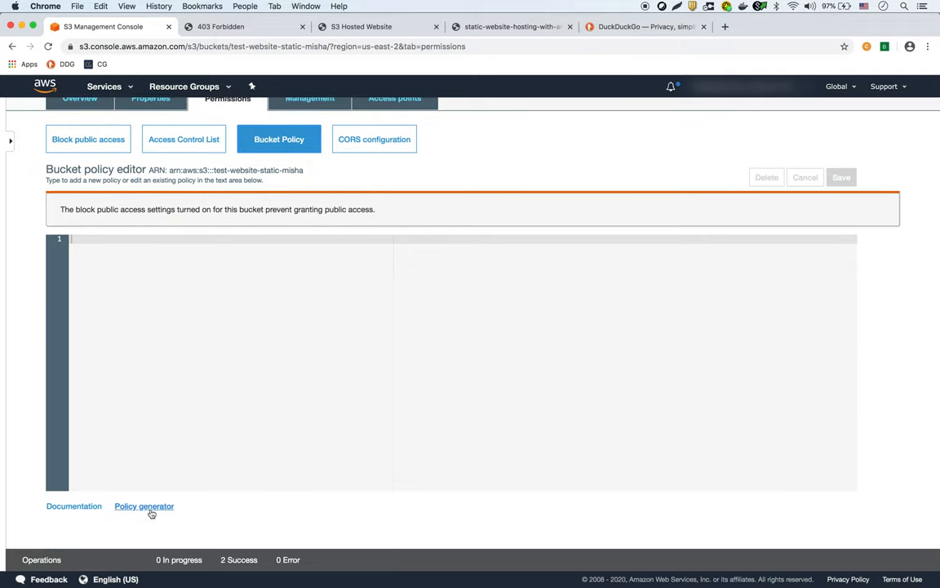
{"action": "left_click", "coordinate": [150, 506]}
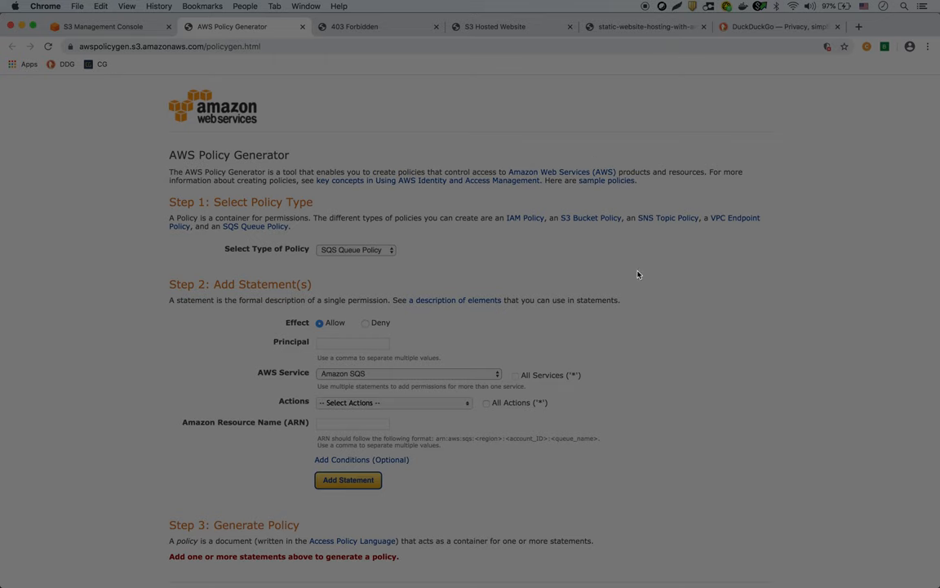
{"action": "mouse_move", "coordinate": [638, 297]}
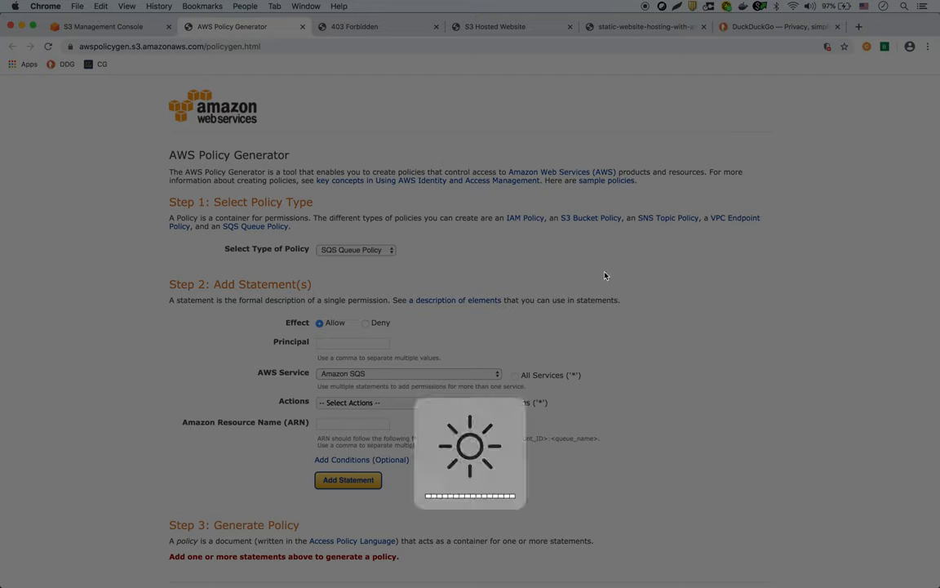
{"action": "mouse_move", "coordinate": [659, 321]}
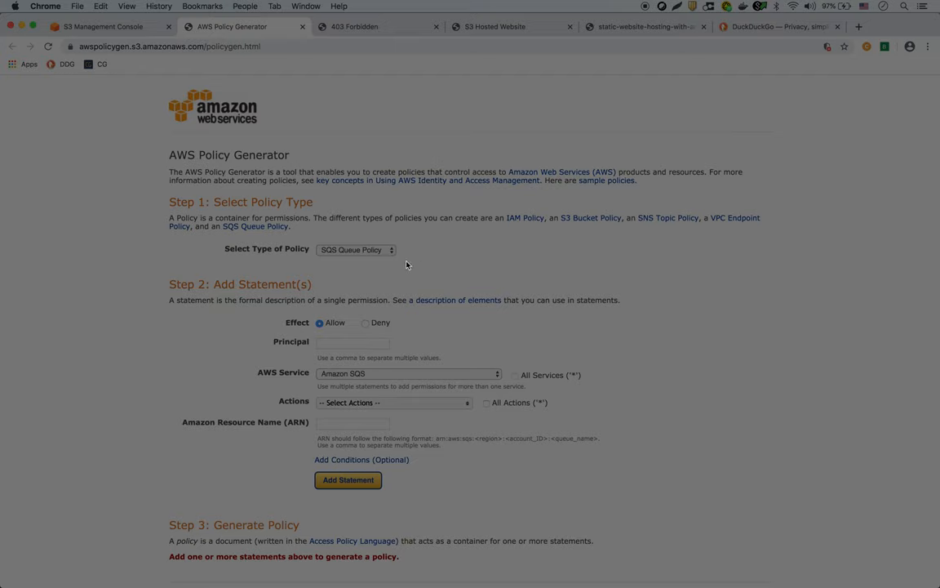
{"action": "mouse_move", "coordinate": [388, 251]}
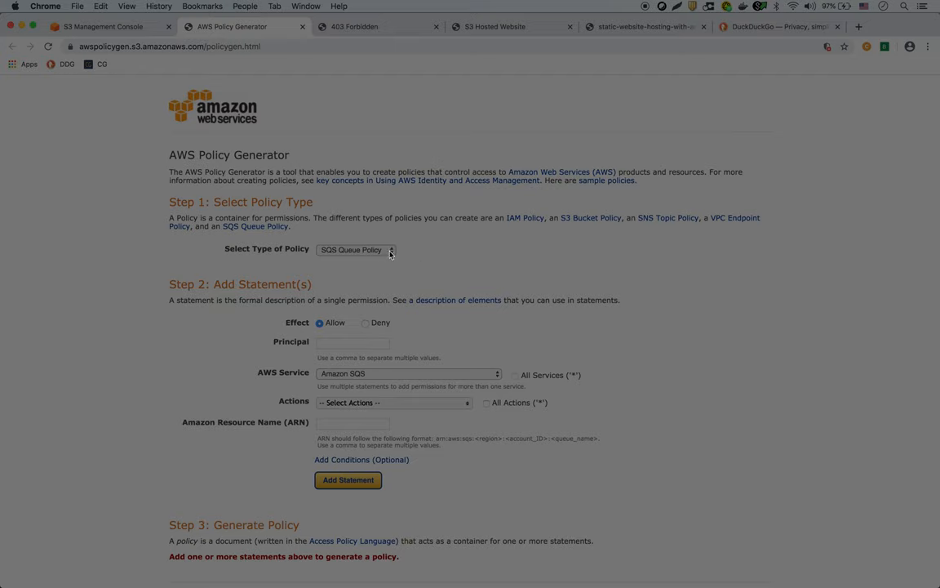
Step: Set up an S3 Bucket Policy statement allowing principal * the GetObject action
{"action": "left_click", "coordinate": [379, 250]}
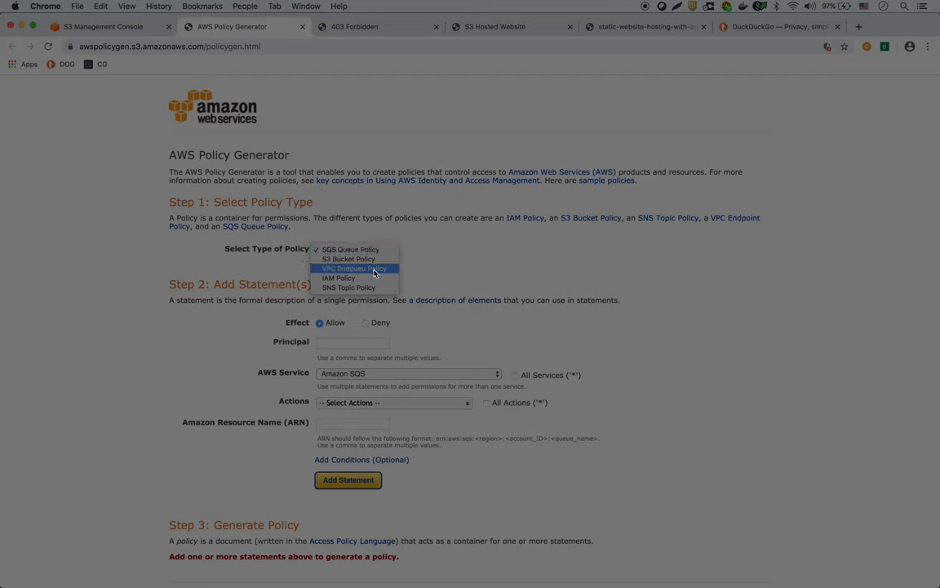
{"action": "left_click", "coordinate": [343, 257]}
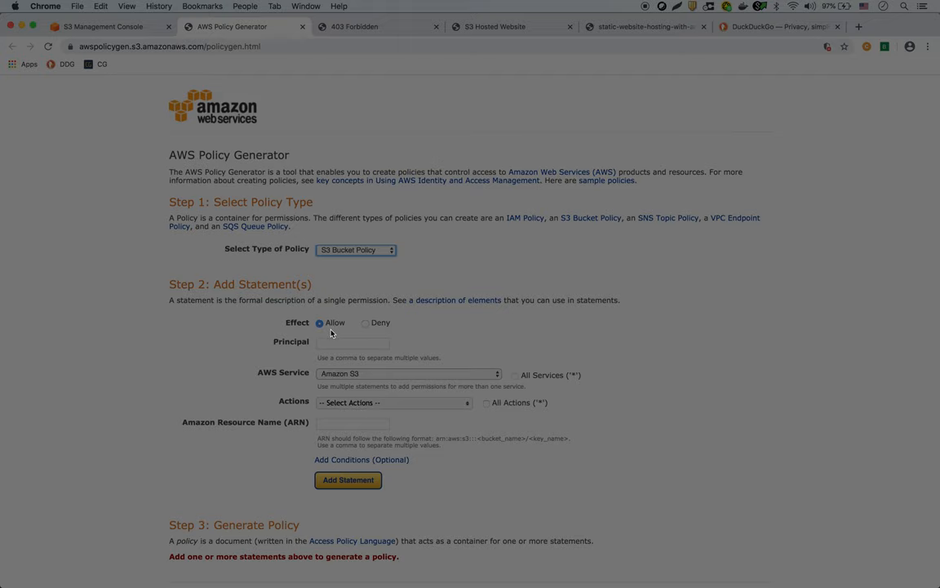
{"action": "left_click", "coordinate": [352, 343]}
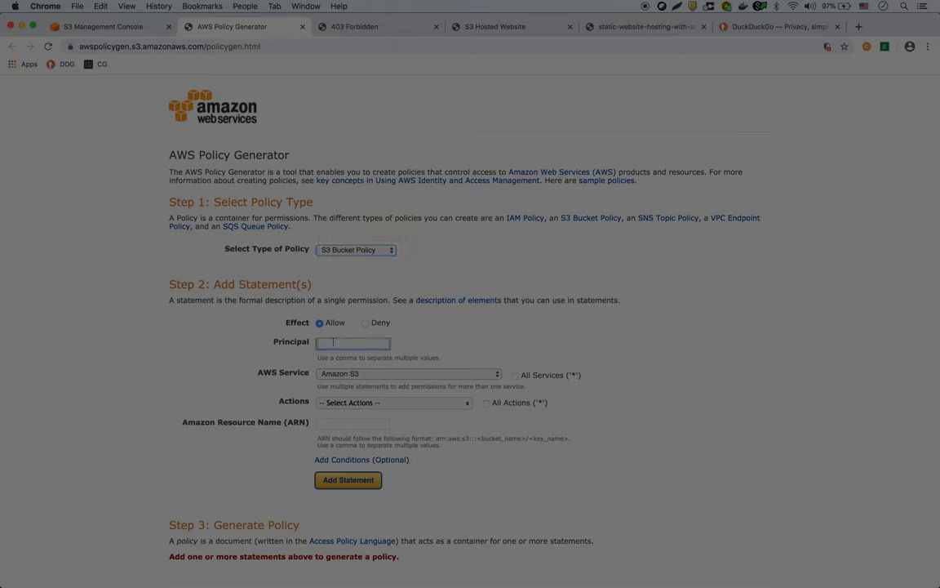
{"action": "left_click", "coordinate": [348, 479]}
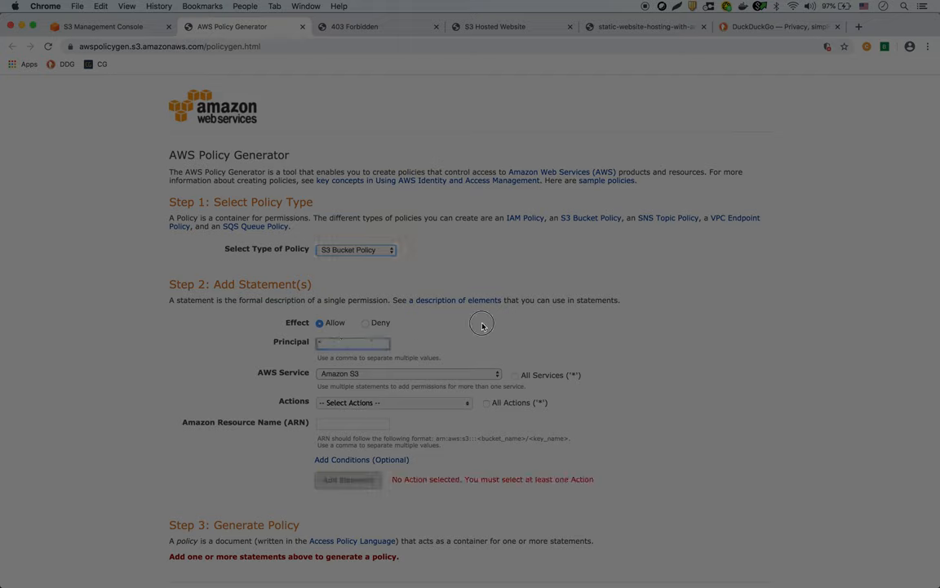
{"action": "mouse_move", "coordinate": [340, 386]}
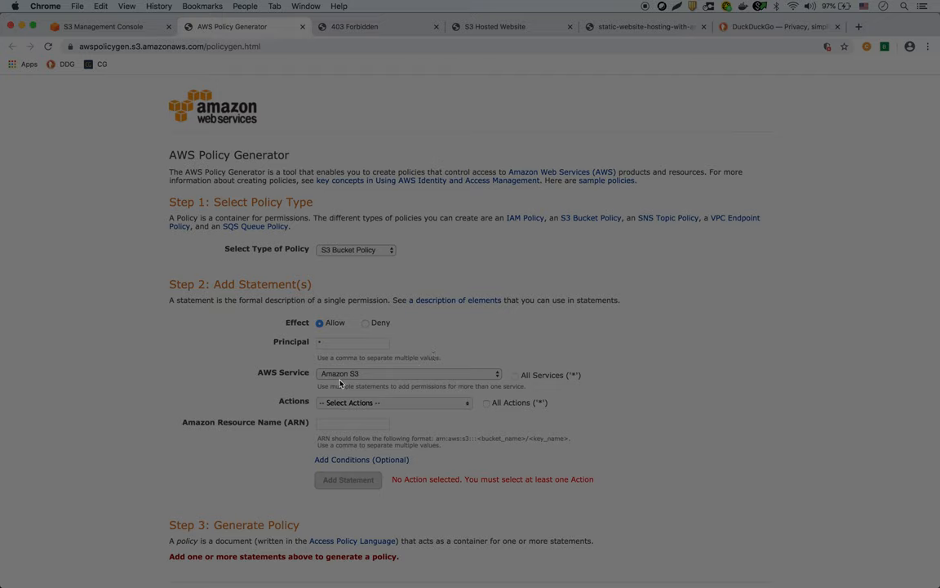
{"action": "left_click", "coordinate": [395, 401]}
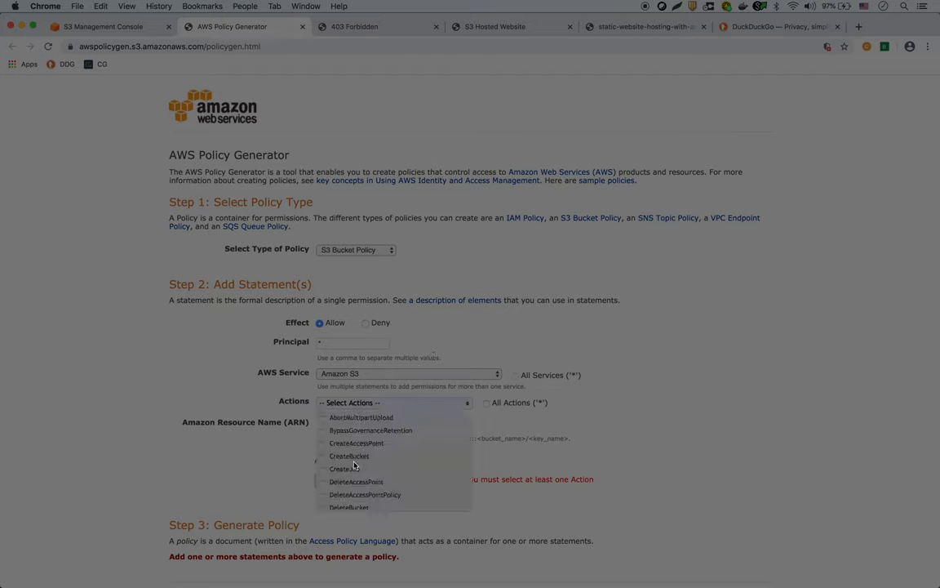
{"action": "scroll", "scroll_direction": "down", "scroll_amount": 3}
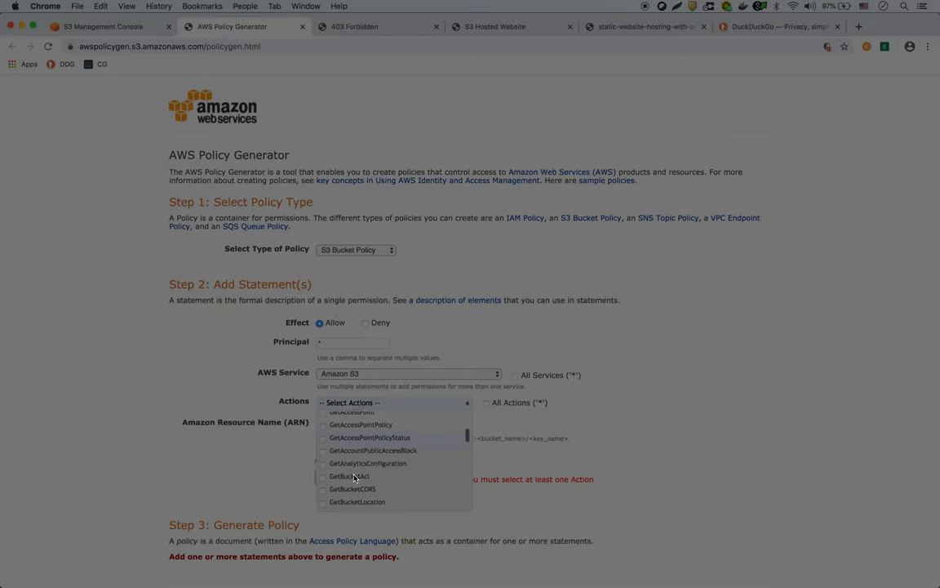
{"action": "scroll", "scroll_direction": "down", "scroll_amount": 3}
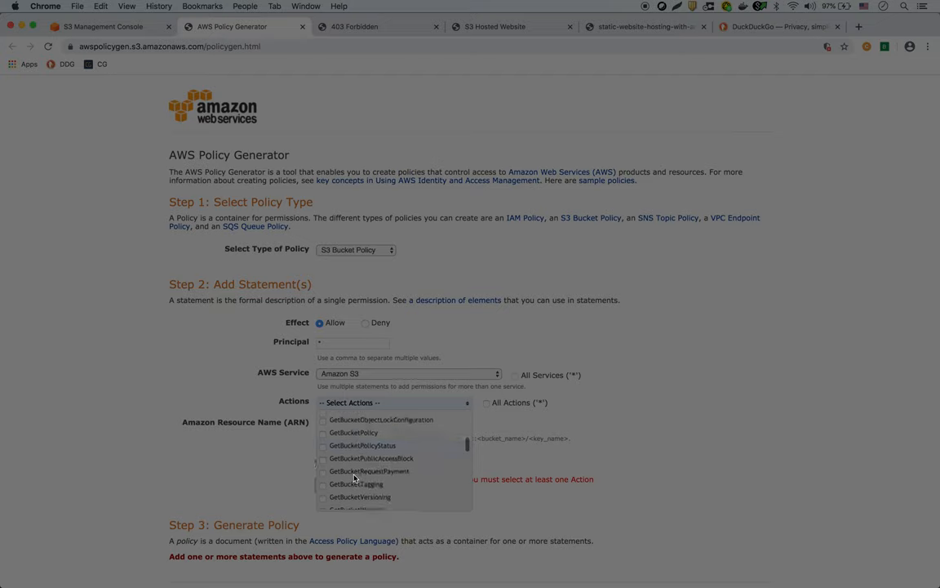
{"action": "left_click", "coordinate": [330, 474]}
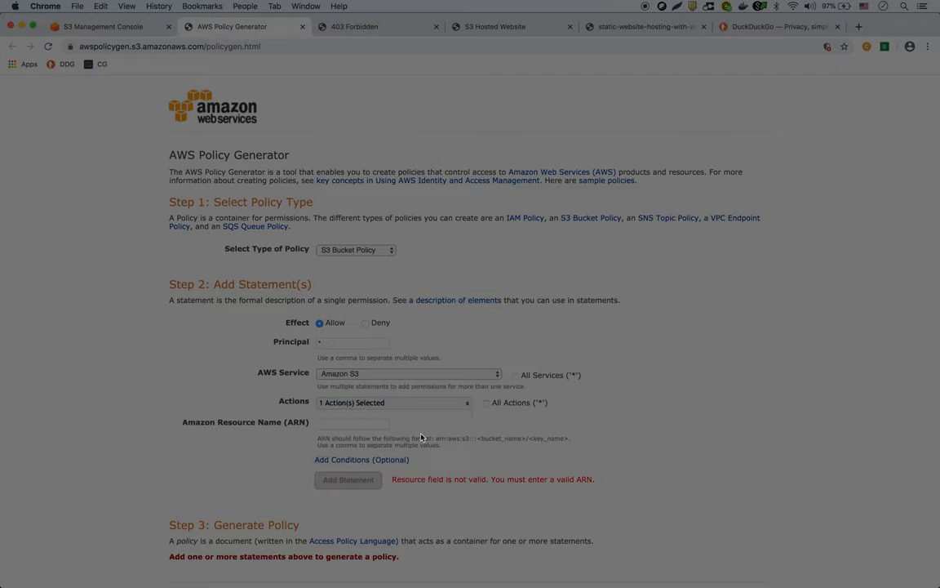
Step: Copy the bucket's ARN from the S3 policy editor for the statement's resource
{"action": "left_click", "coordinate": [352, 424]}
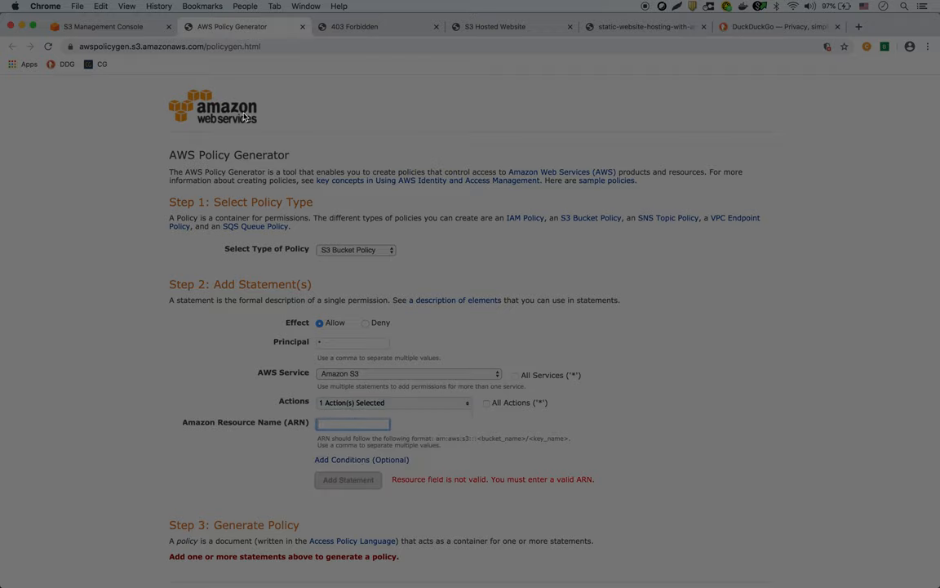
{"action": "left_click", "coordinate": [101, 26]}
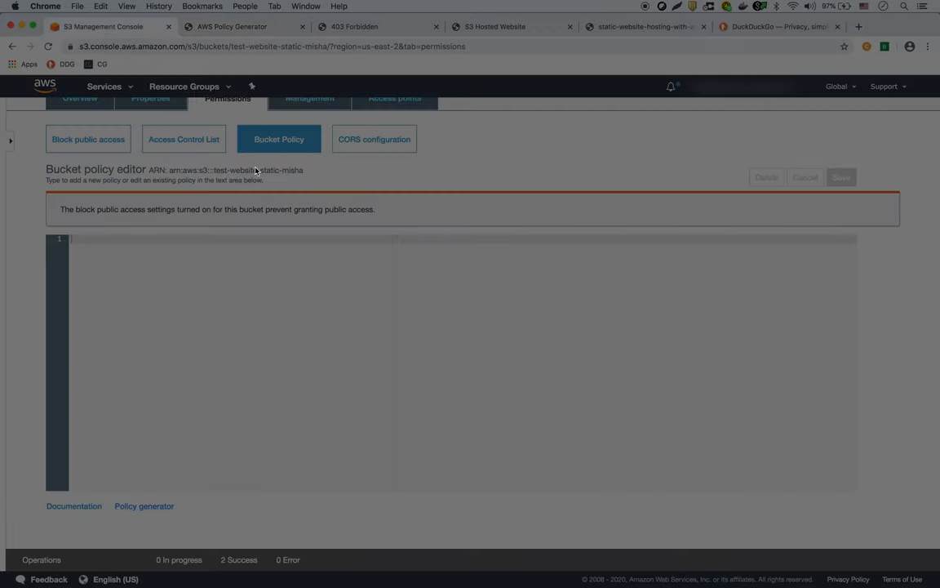
{"action": "double_click", "coordinate": [209, 169]}
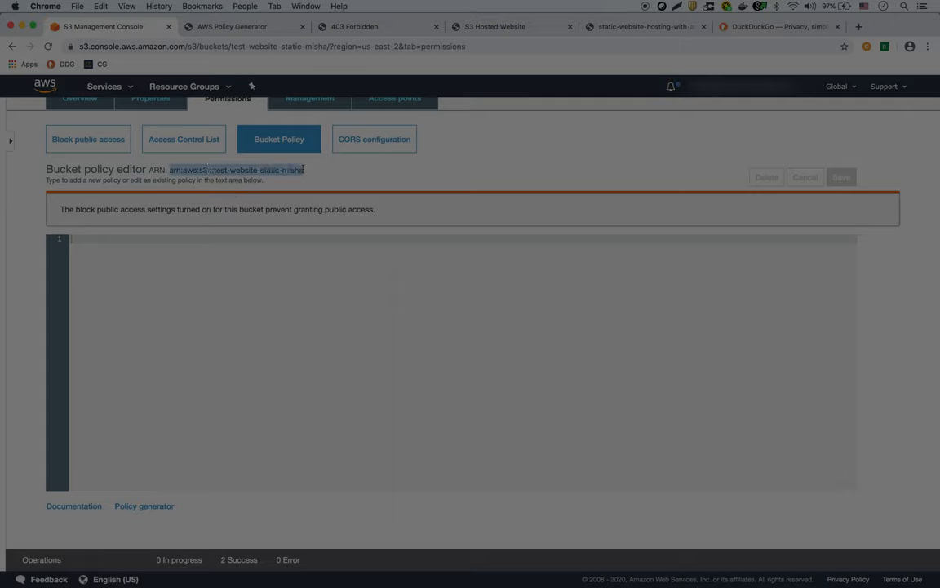
{"action": "left_click", "coordinate": [237, 26]}
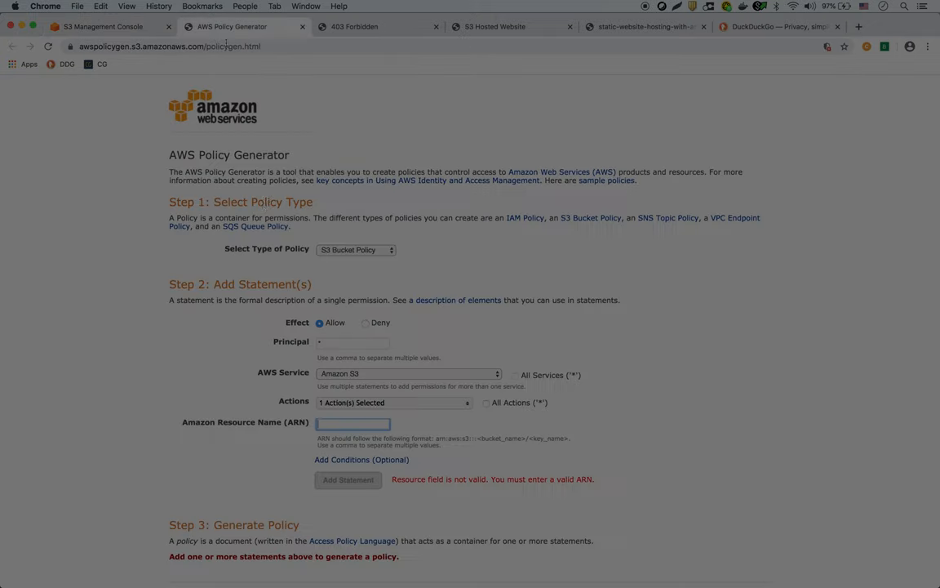
Step: Enter ARN arn:aws:s3:::test-website-static-misha/*, add the Allow s3:GetObject statement and generate the policy
{"action": "type", "text": "1-website-static-misha/*"}
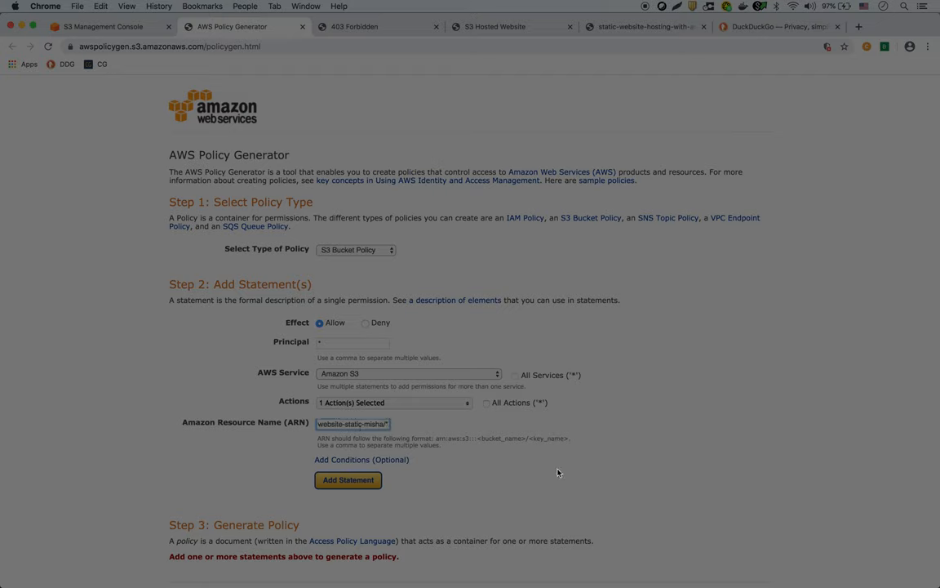
{"action": "left_click", "coordinate": [348, 480]}
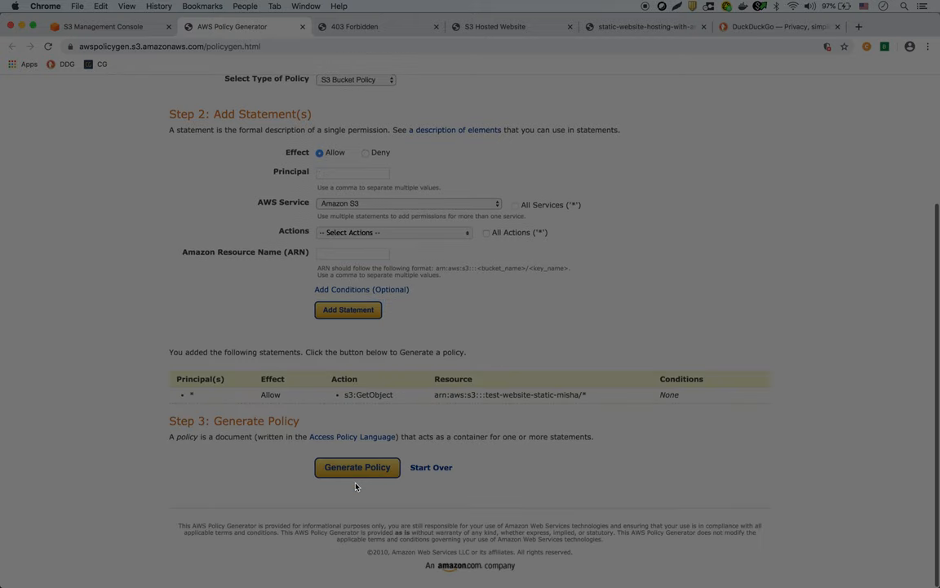
{"action": "mouse_move", "coordinate": [251, 395]}
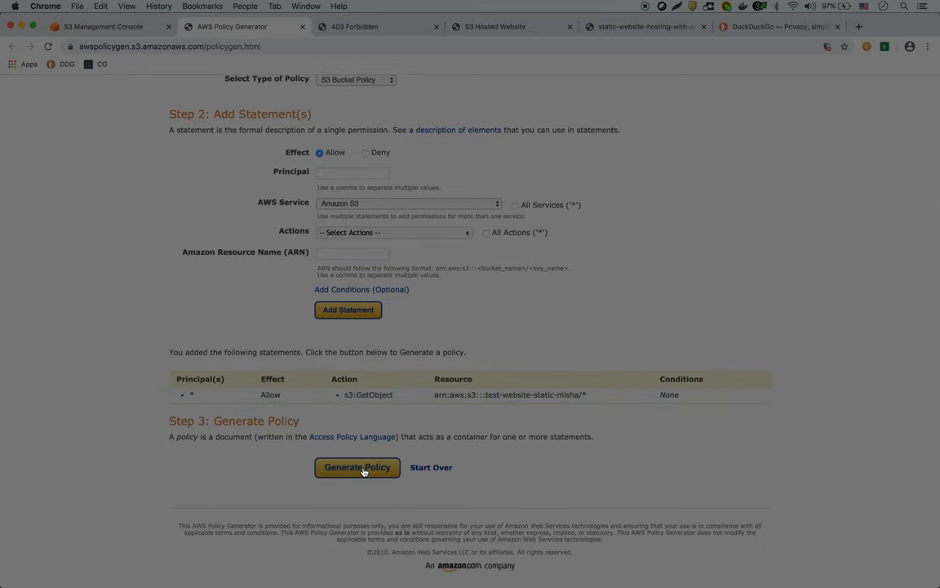
{"action": "left_click", "coordinate": [356, 467]}
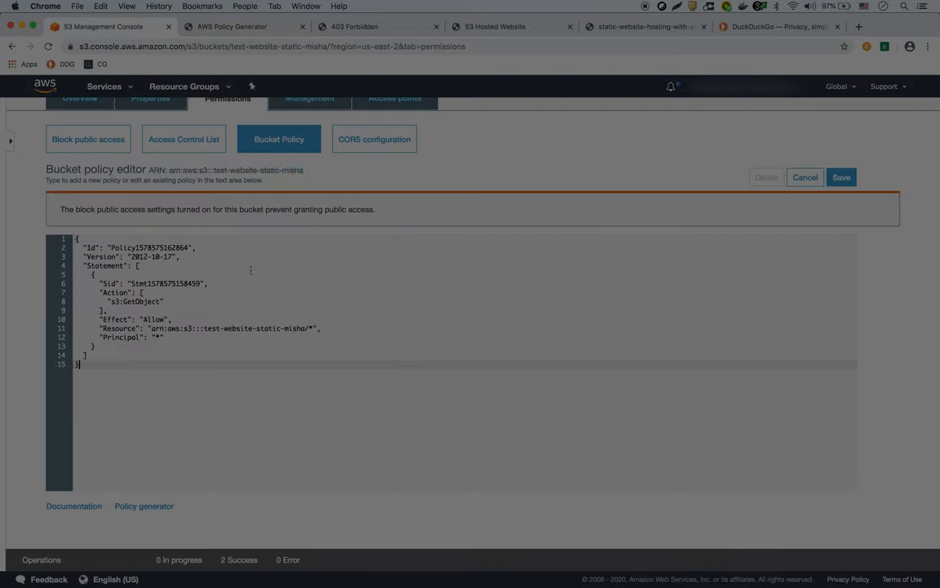
{"action": "mouse_move", "coordinate": [847, 186]}
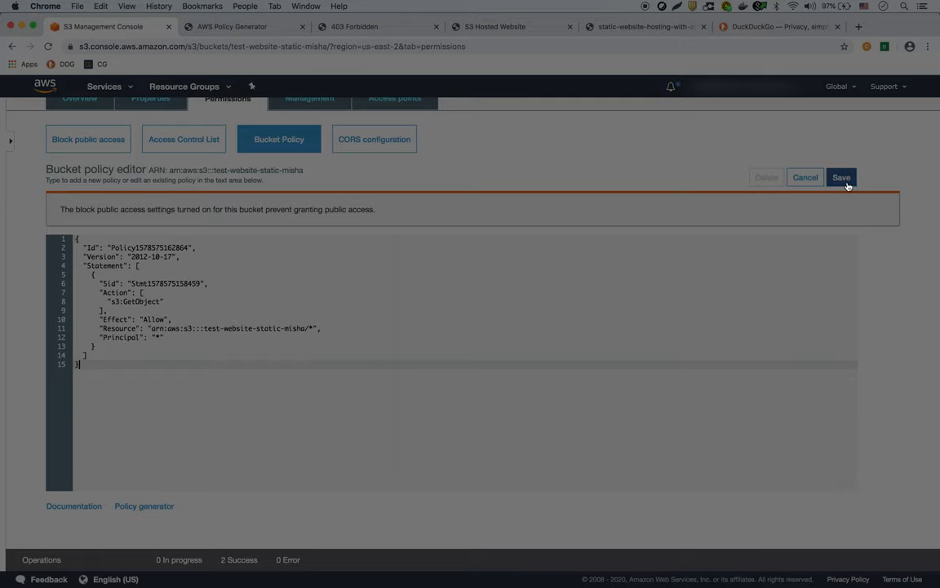
Step: Save the pasted public-read JSON as test-website-static-misha's bucket policy and return to its Properties
{"action": "left_click", "coordinate": [842, 176]}
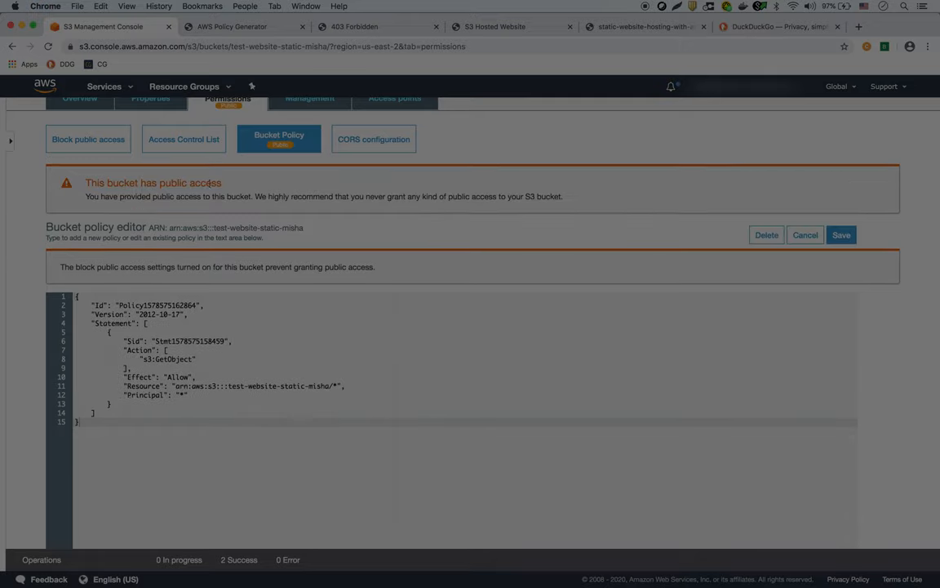
{"action": "mouse_move", "coordinate": [288, 155]}
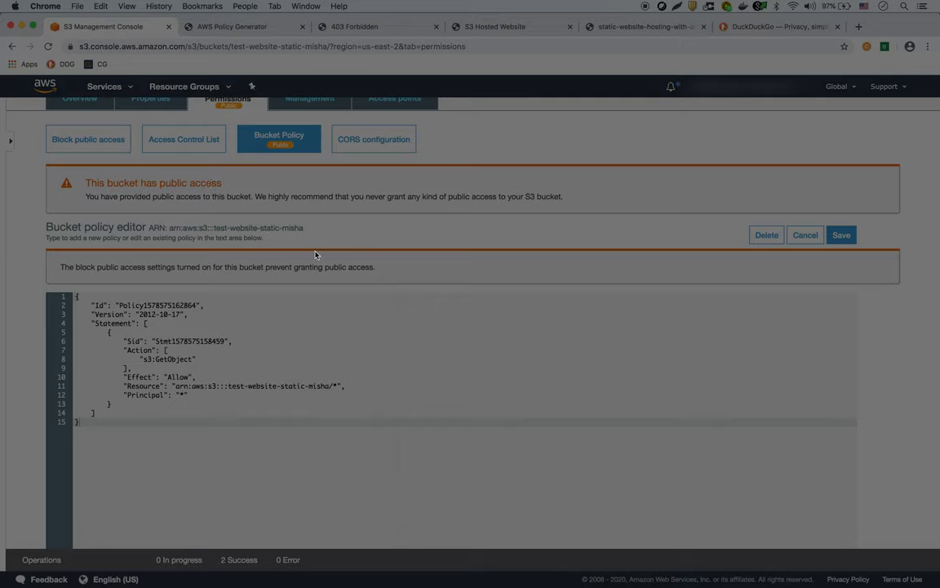
{"action": "scroll", "scroll_direction": "down", "scroll_amount": 3}
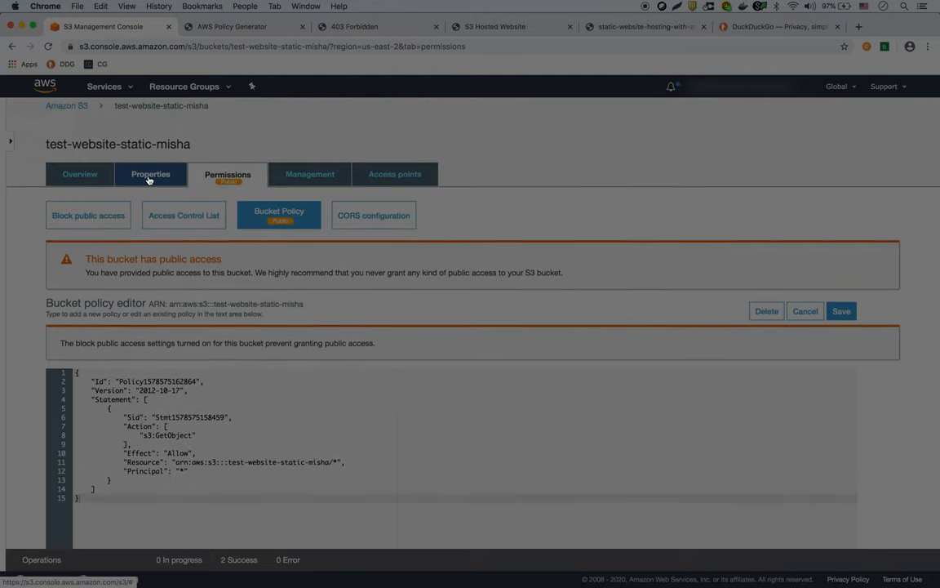
{"action": "left_click", "coordinate": [370, 26]}
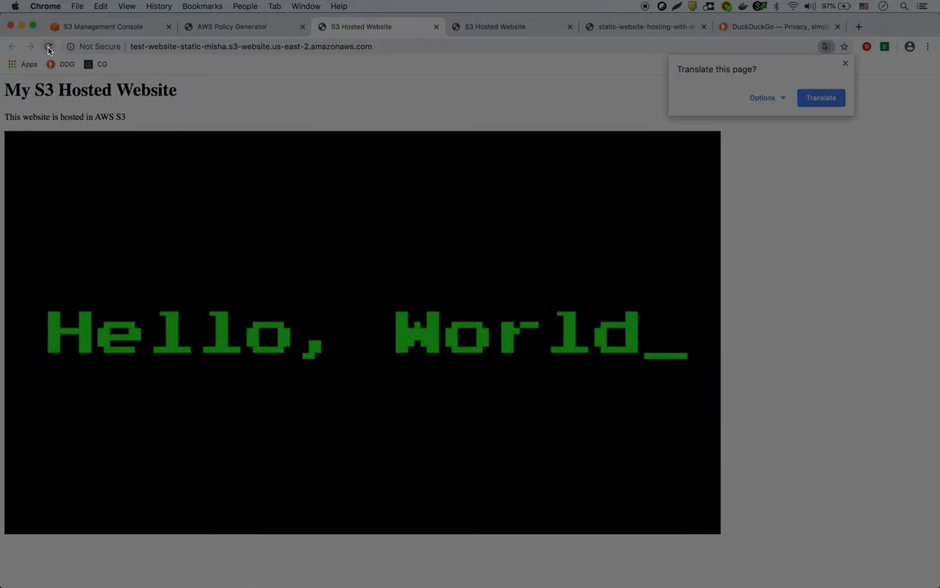
Step: Dismiss the Translate popup so the endpoint page shows My S3 Hosted Website with Hello, World
{"action": "left_click", "coordinate": [845, 62]}
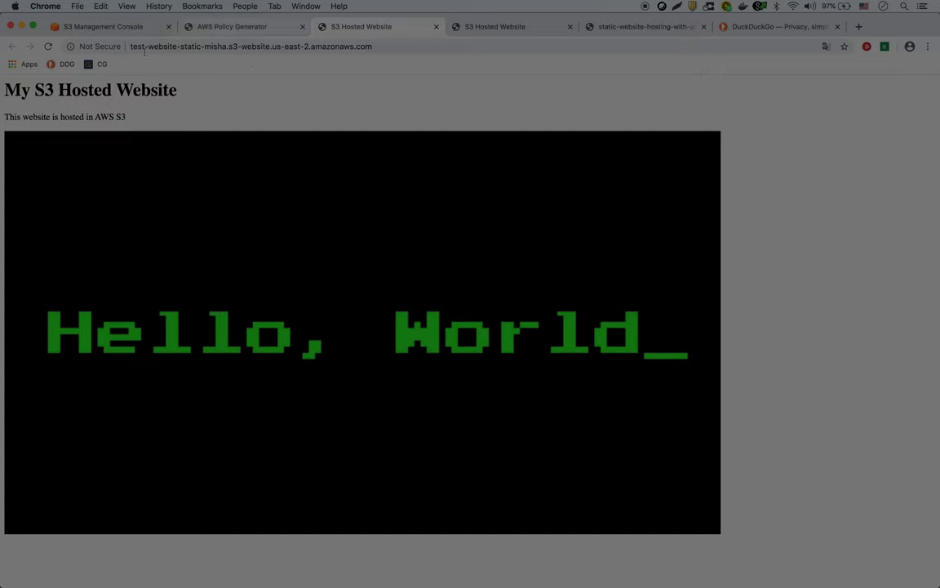
{"action": "mouse_move", "coordinate": [320, 56]}
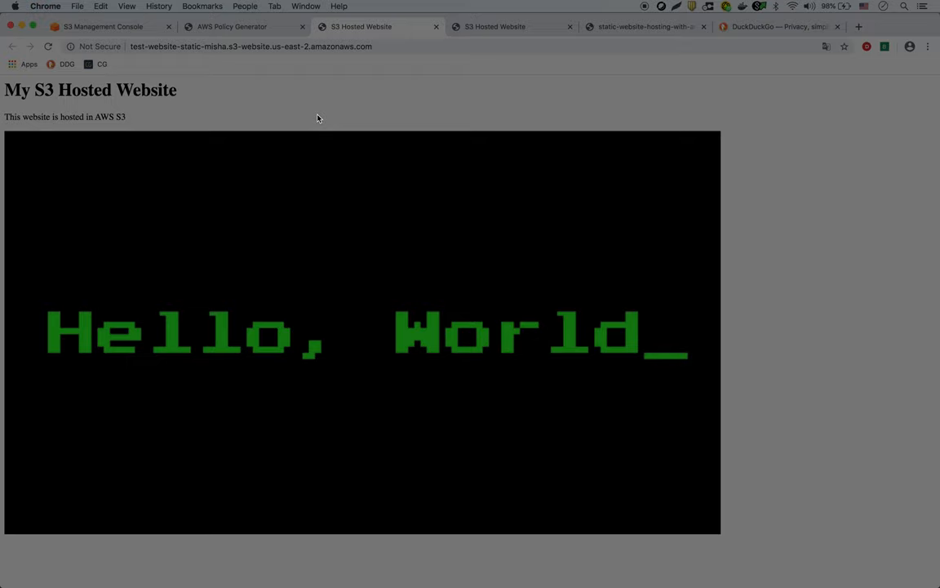
{"action": "mouse_move", "coordinate": [298, 131]}
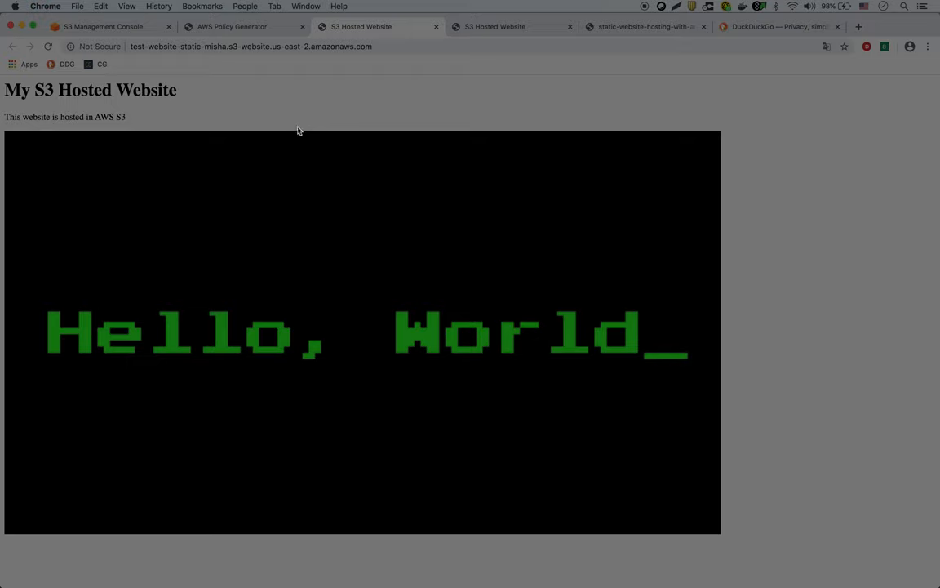
{"action": "mouse_move", "coordinate": [274, 115]}
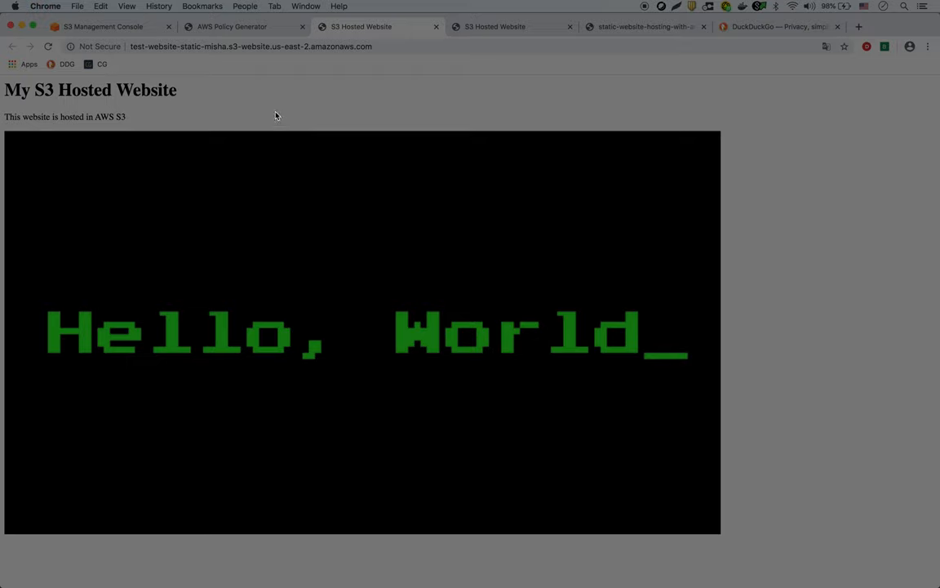
{"action": "mouse_move", "coordinate": [228, 73]}
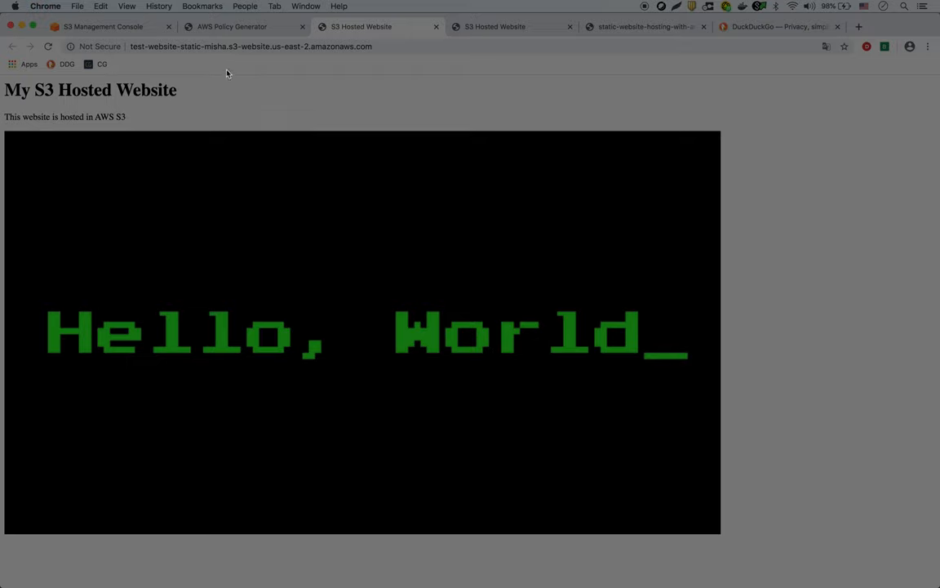